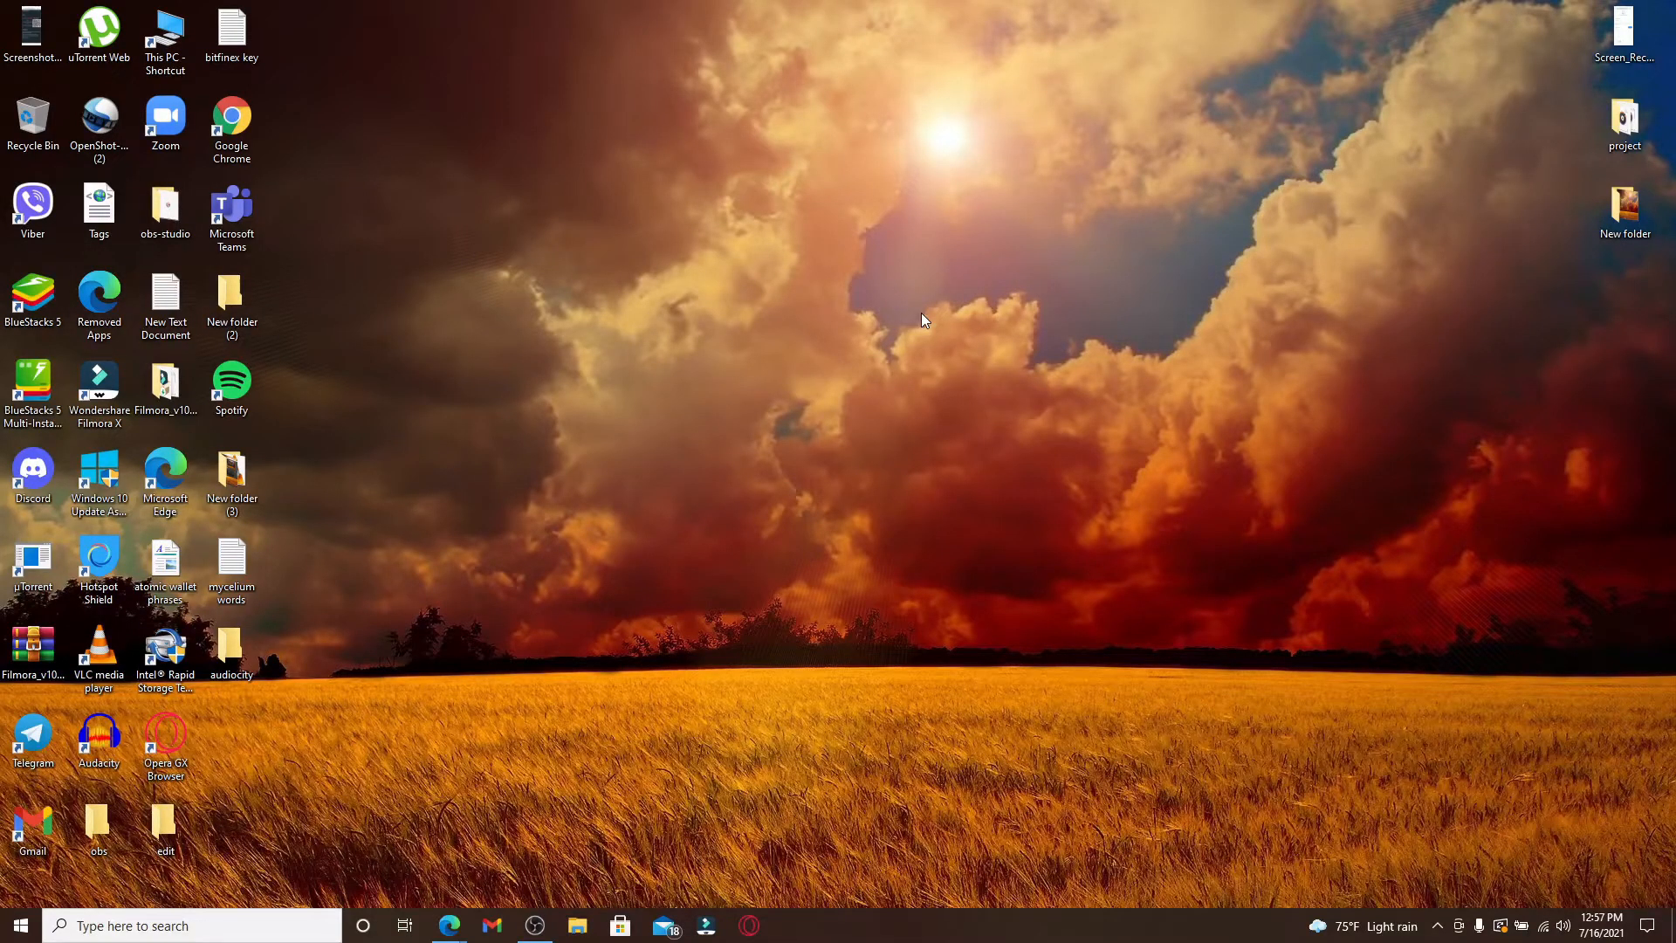
mouse_move(914, 318)
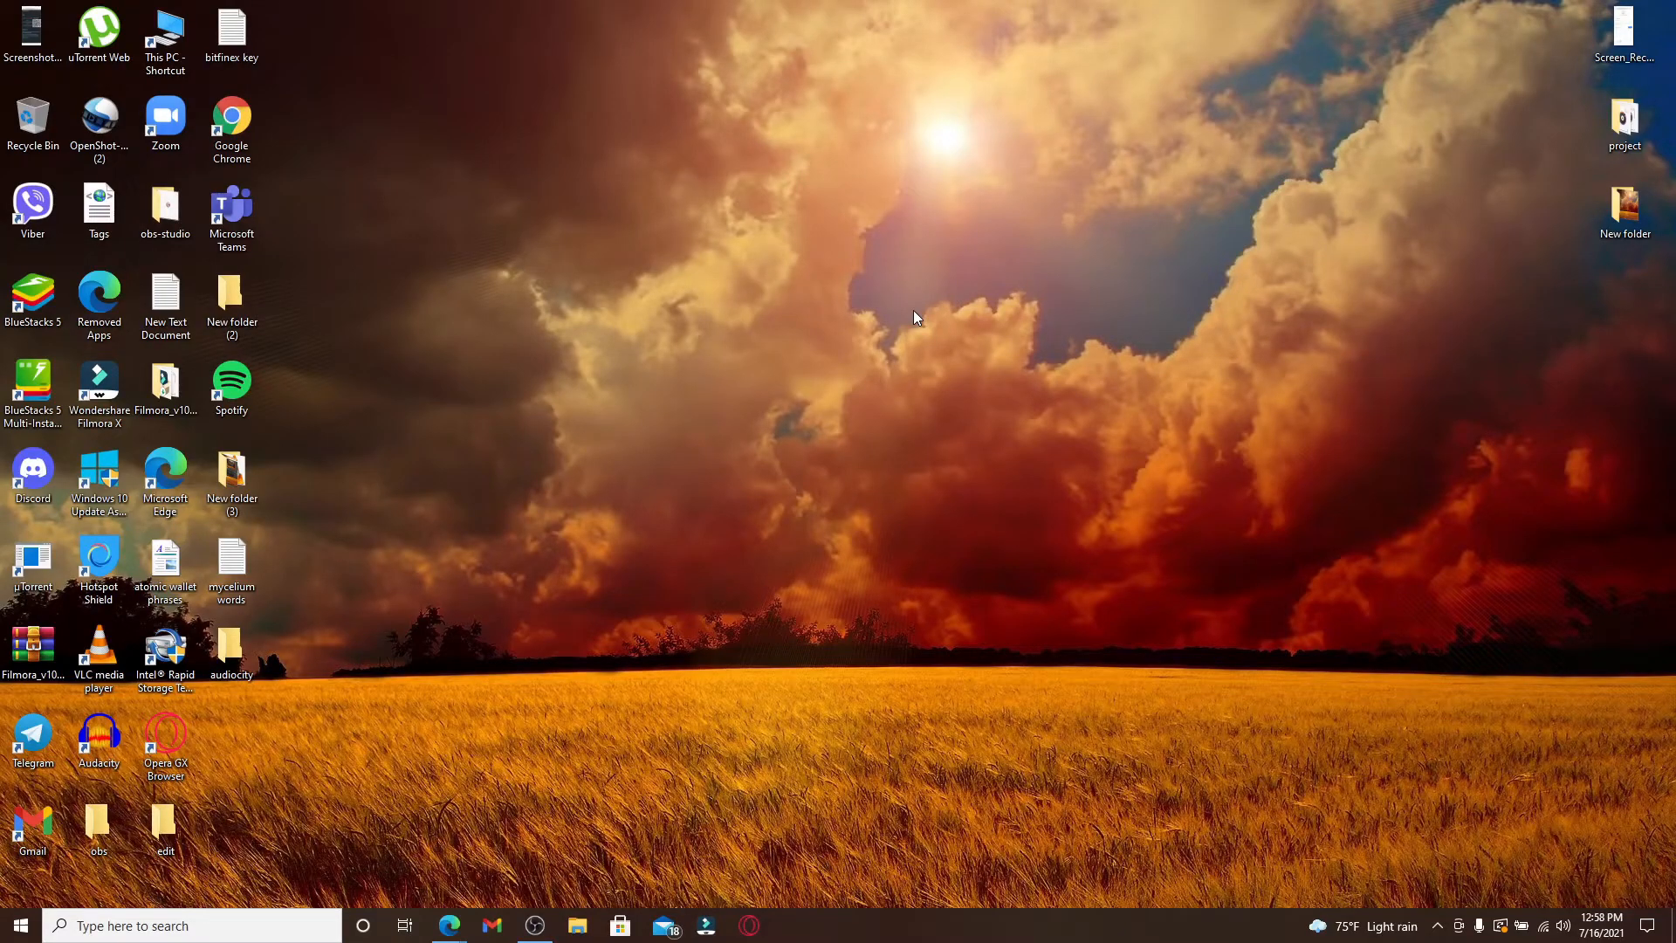
mouse_move(635, 889)
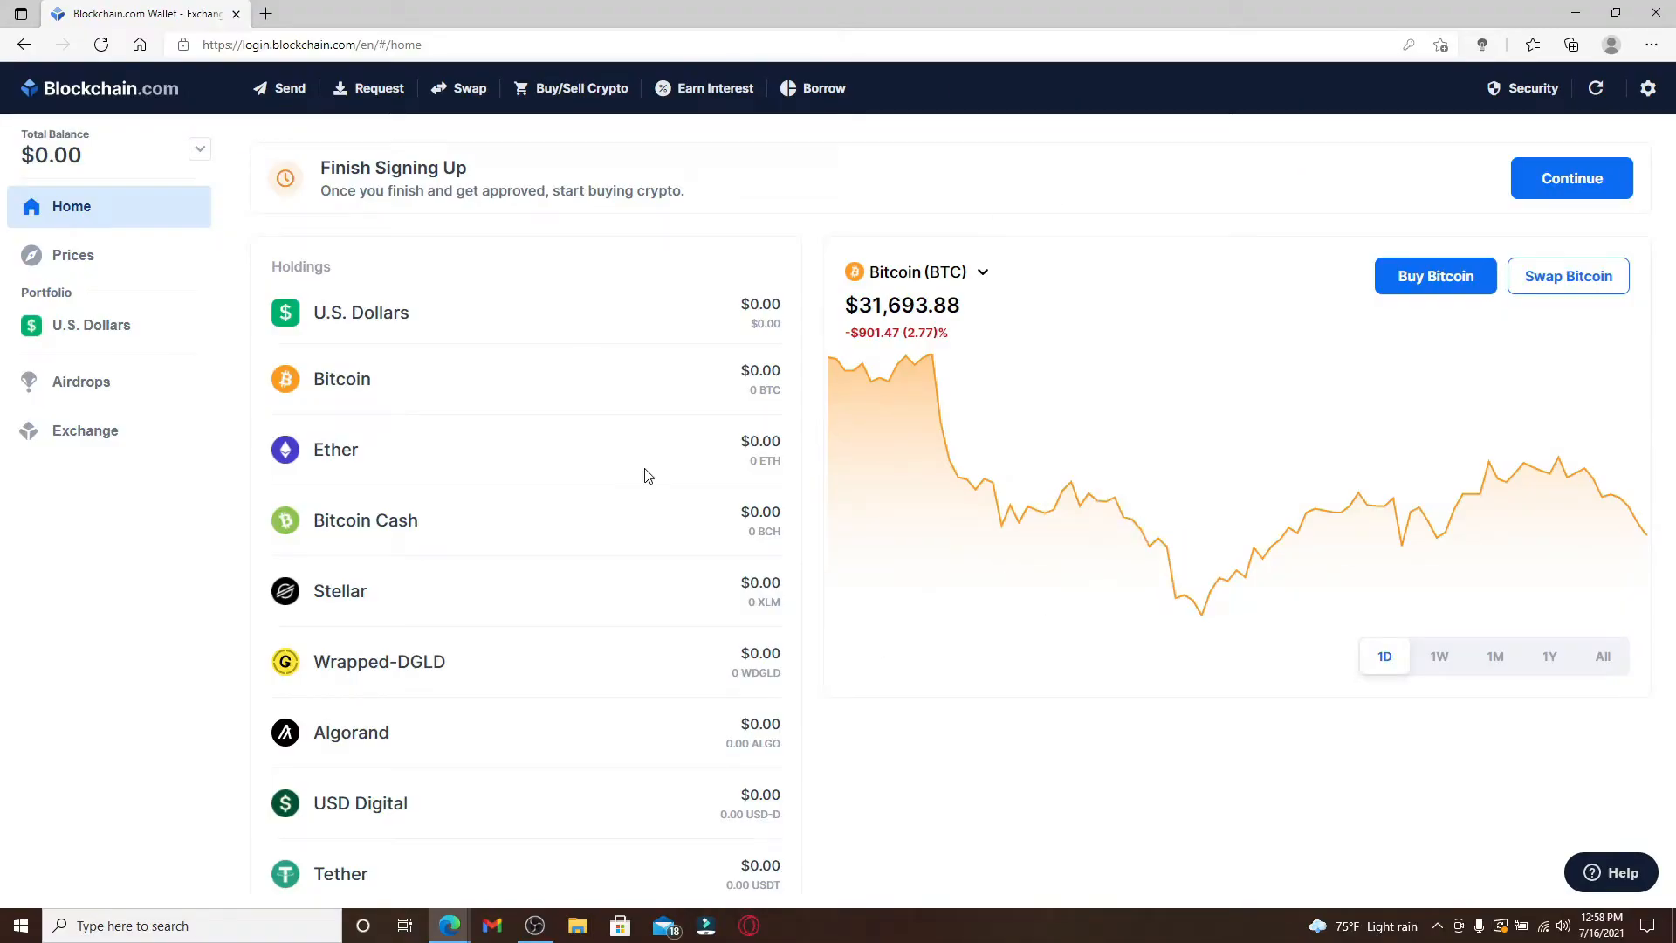
mouse_move(994, 300)
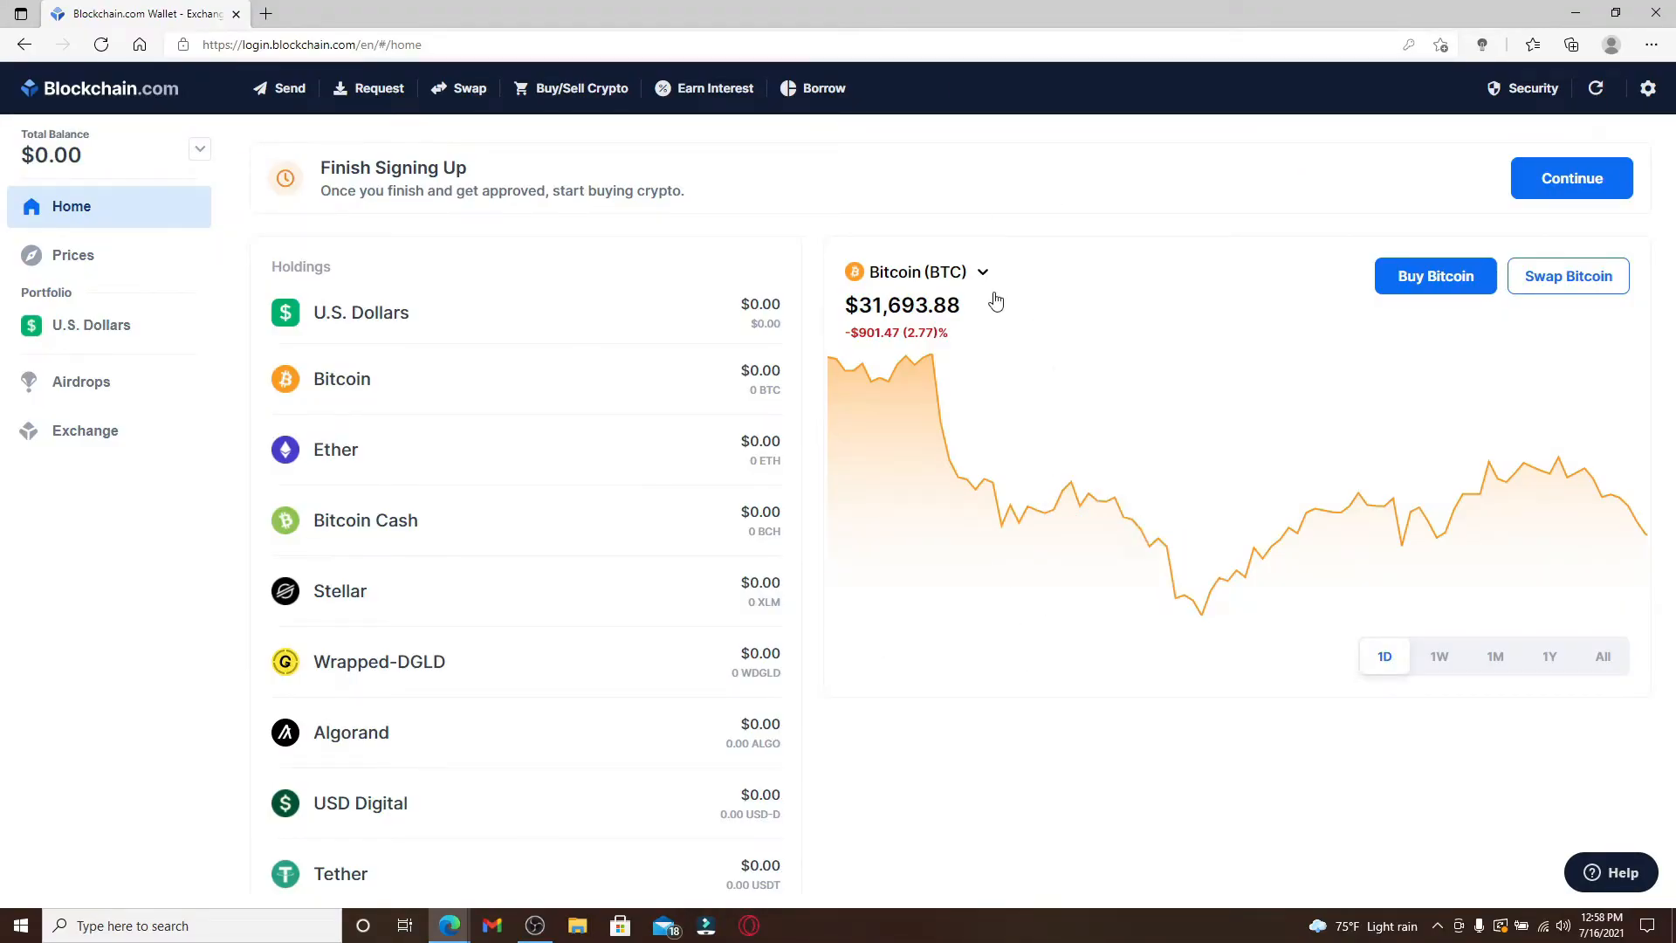
mouse_move(1191, 295)
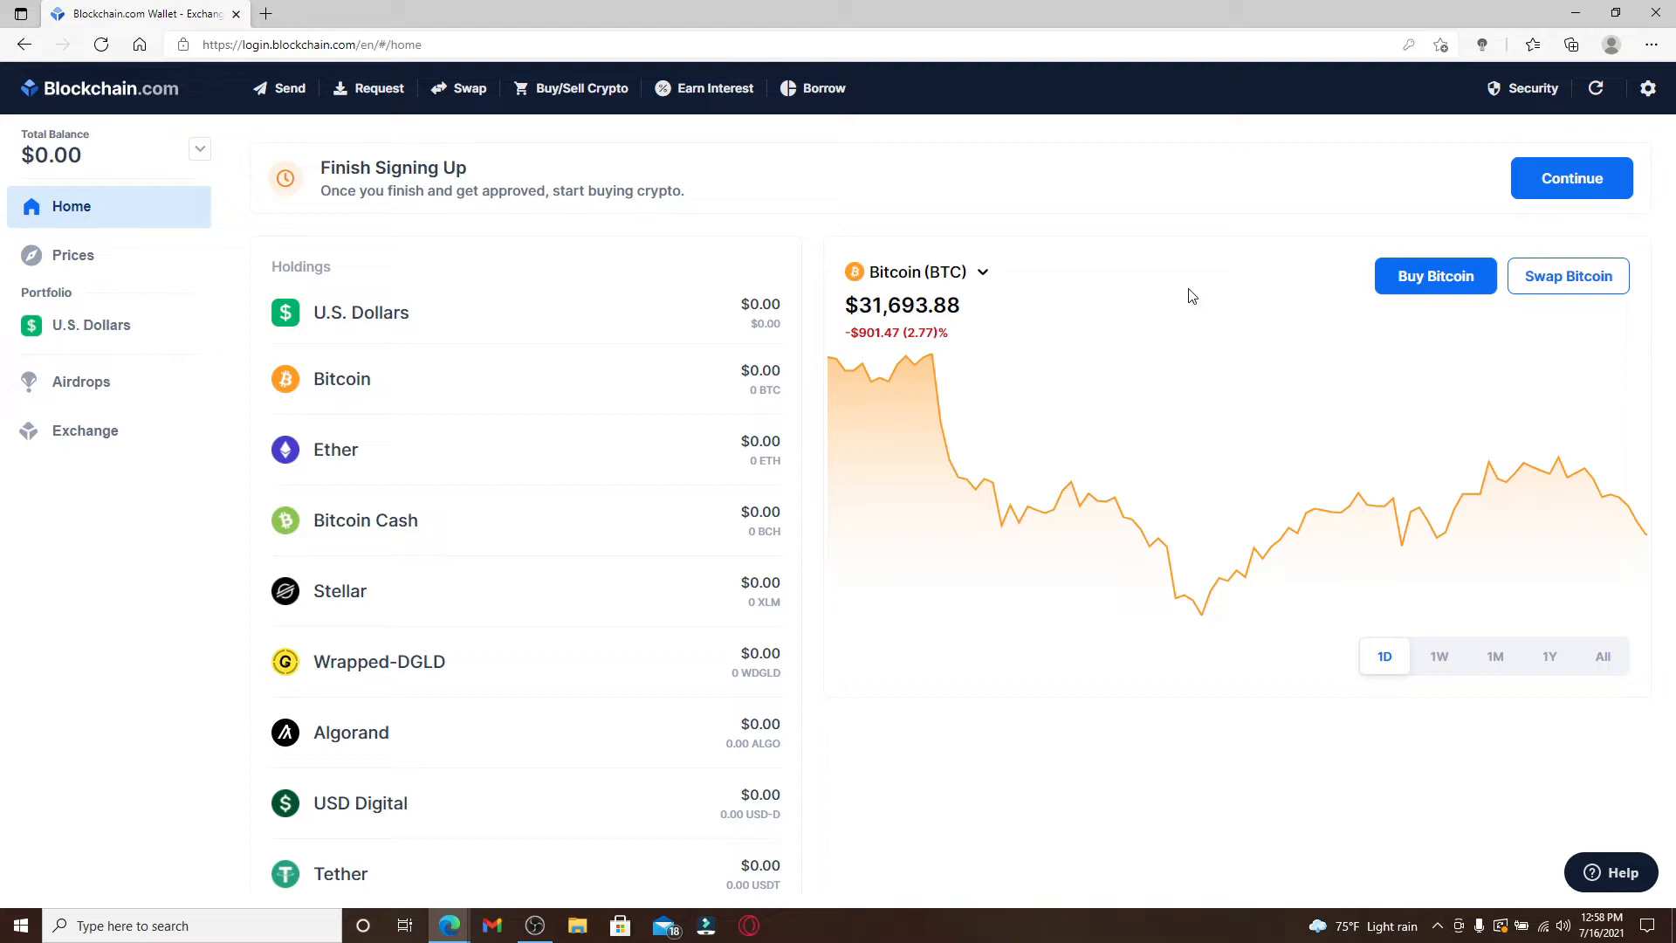
mouse_move(1530, 94)
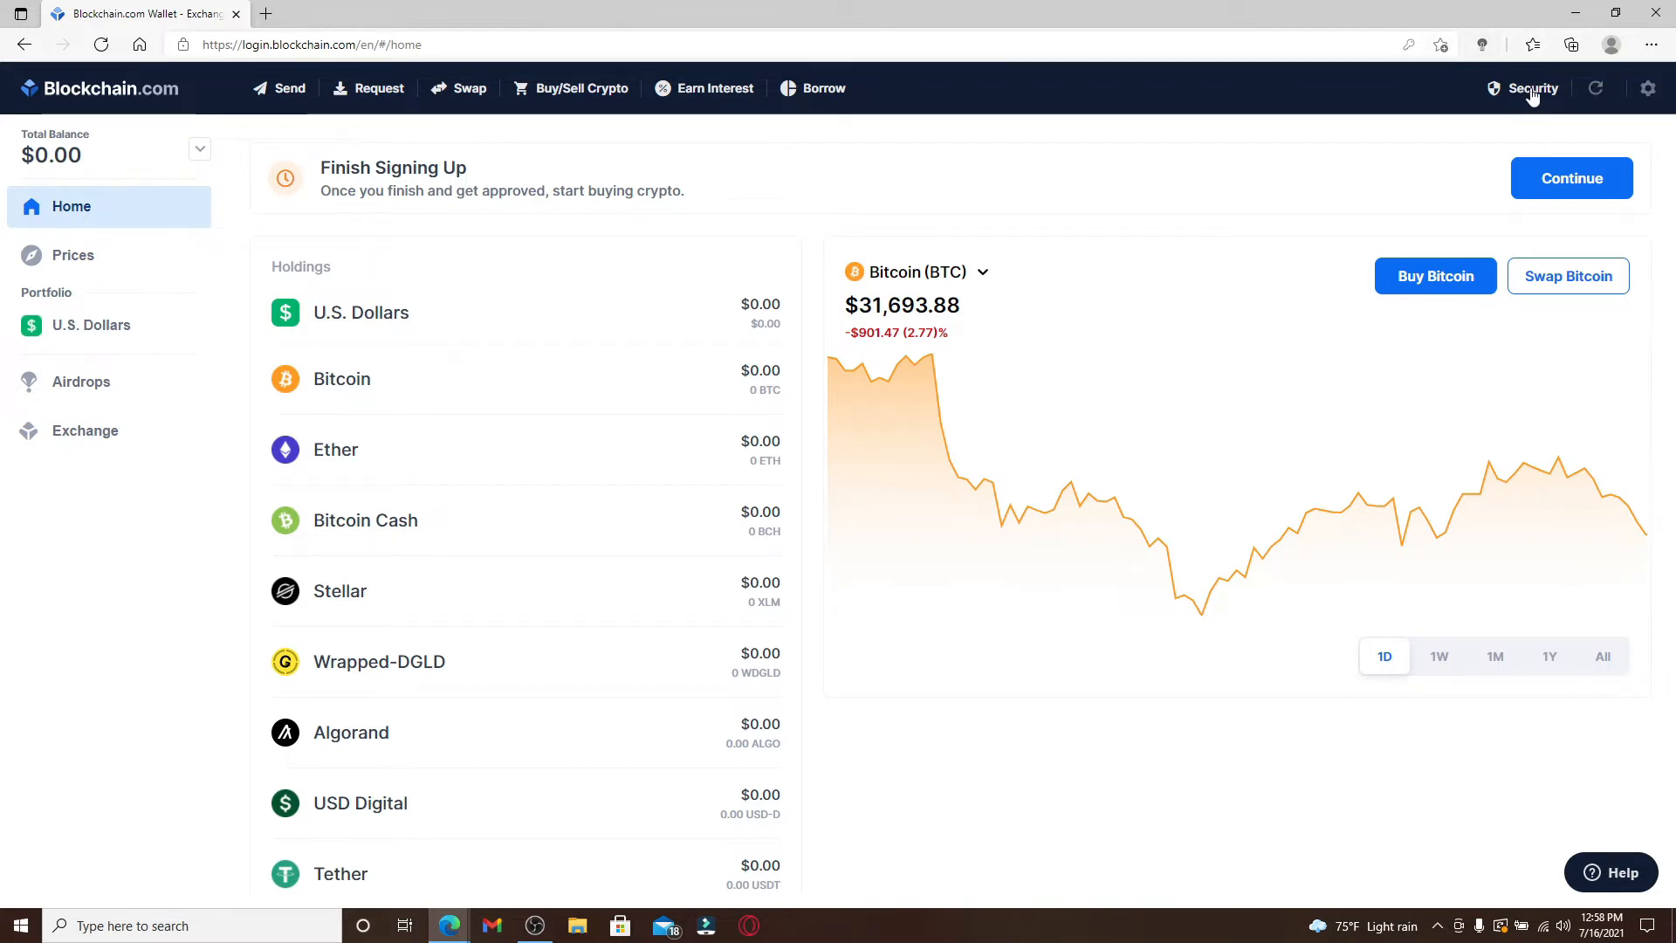
Open the Security page showing email, two-step verification and recovery phrase status.
left_click(1529, 88)
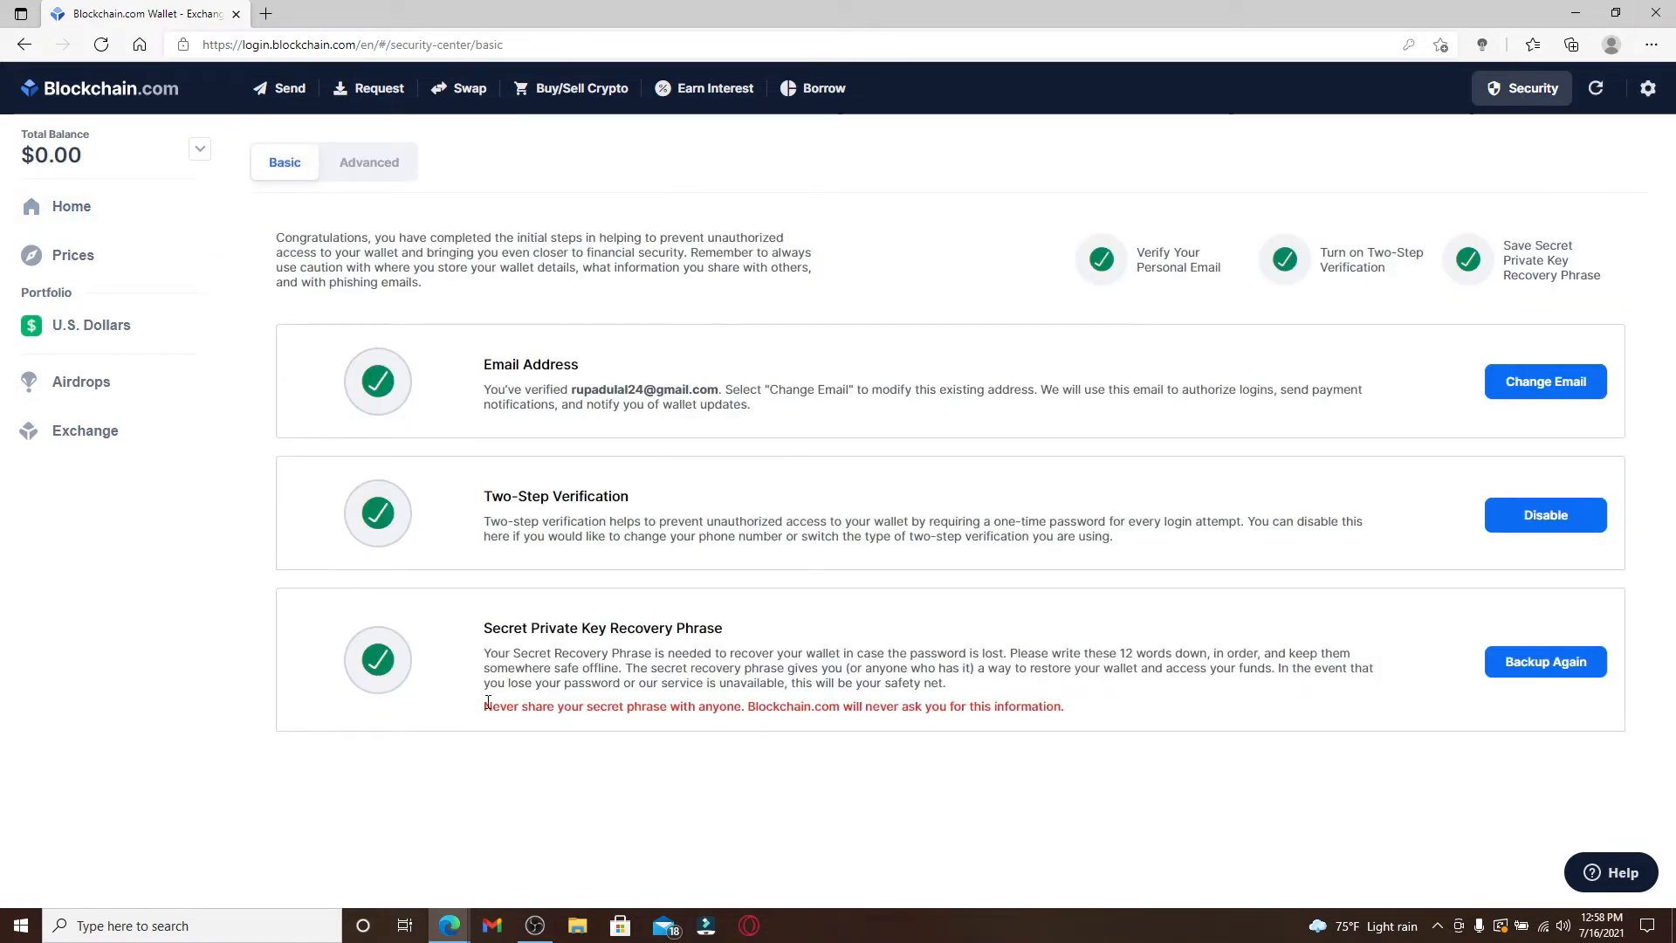
mouse_move(572, 523)
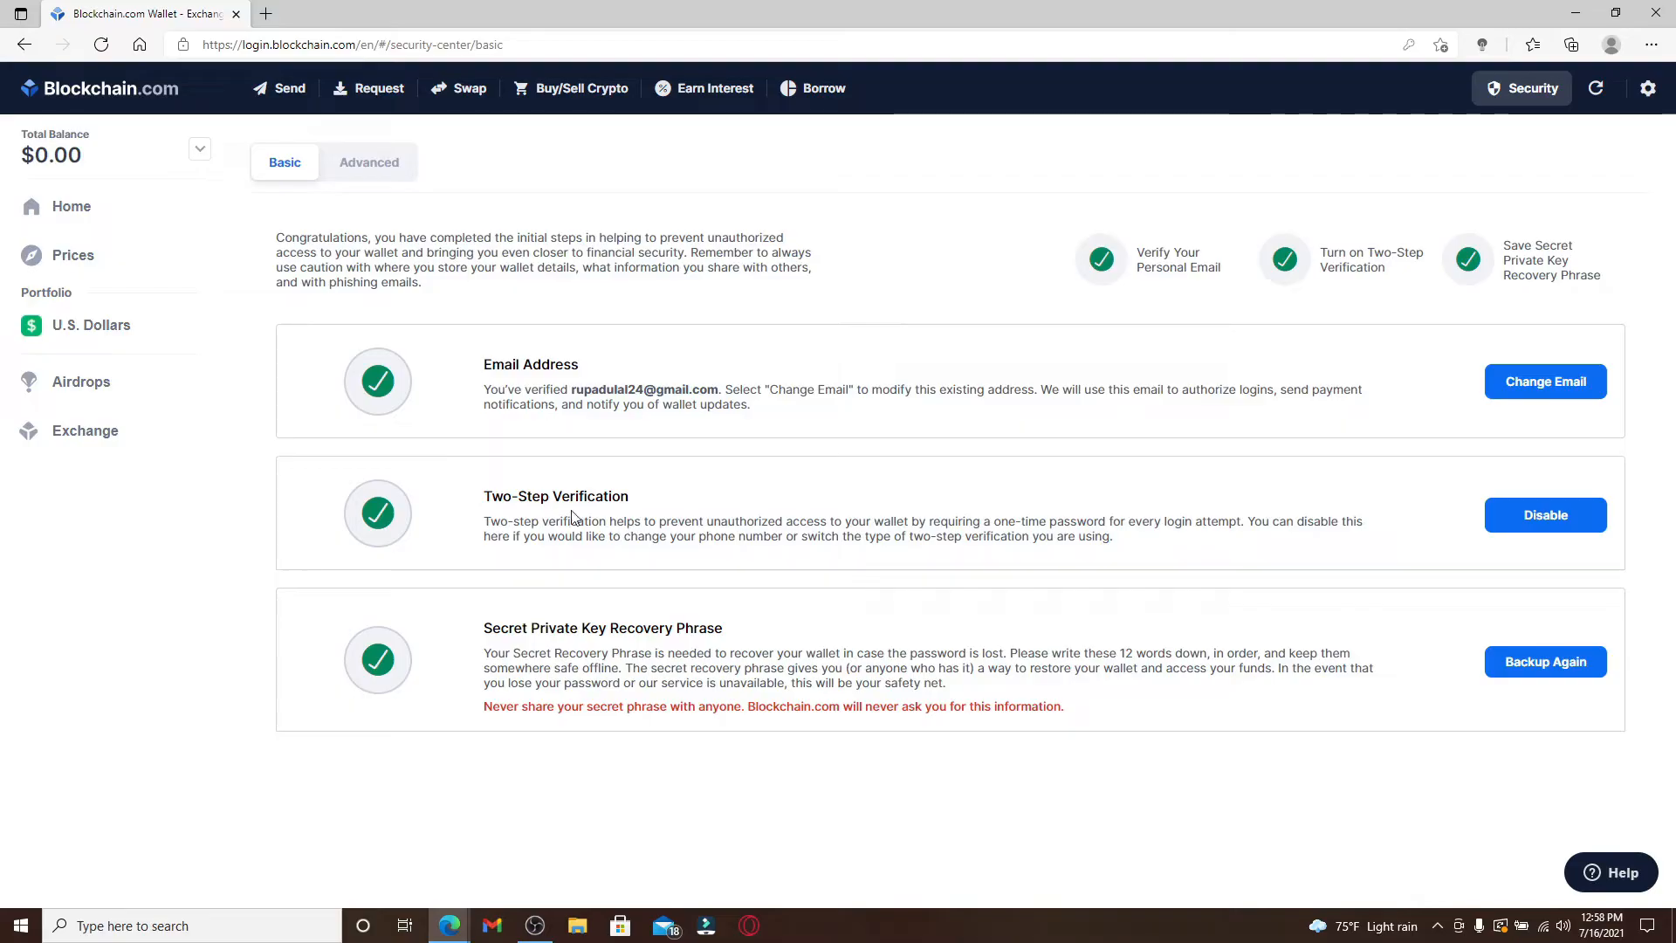
mouse_move(524, 646)
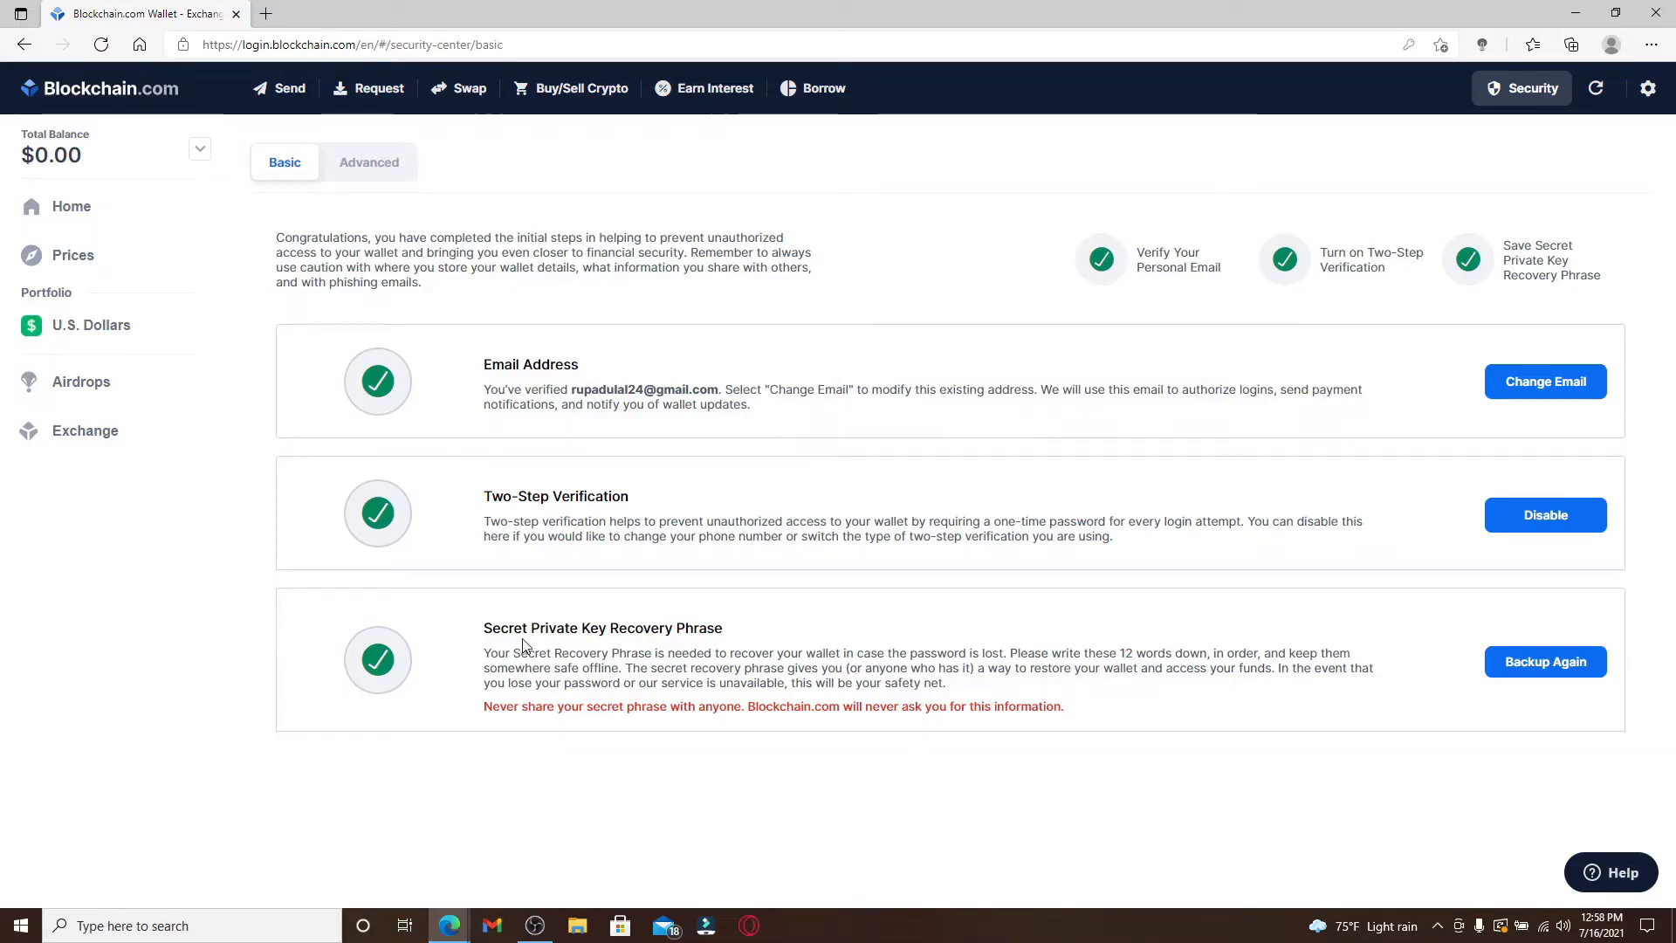
mouse_move(624, 642)
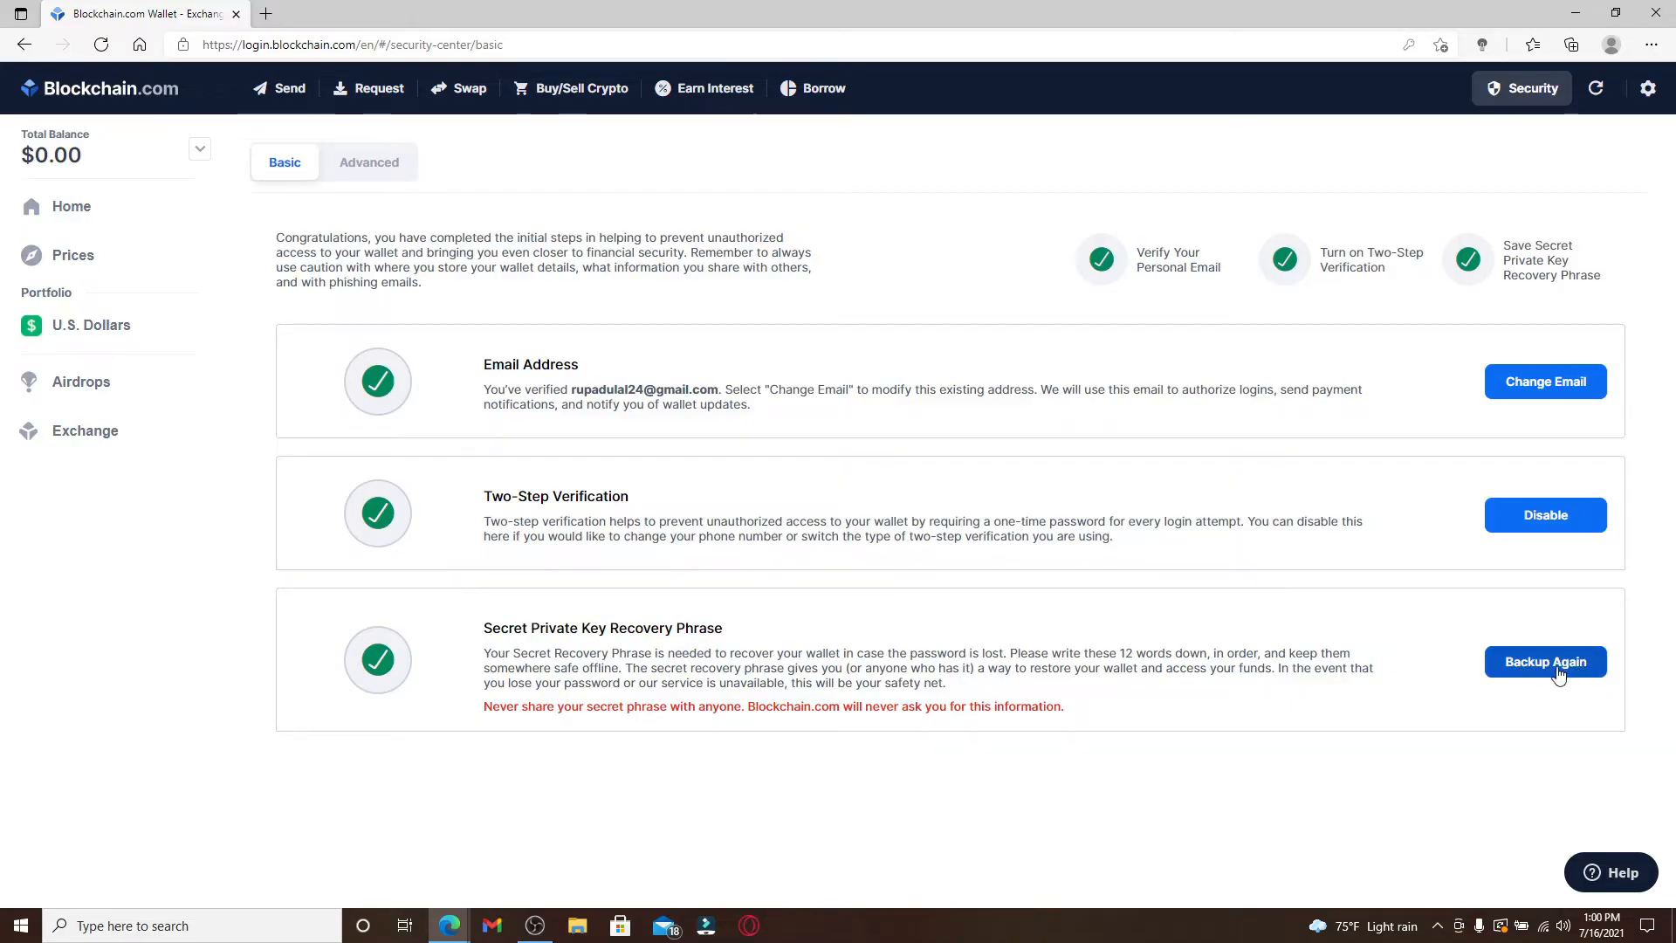
mouse_move(699, 644)
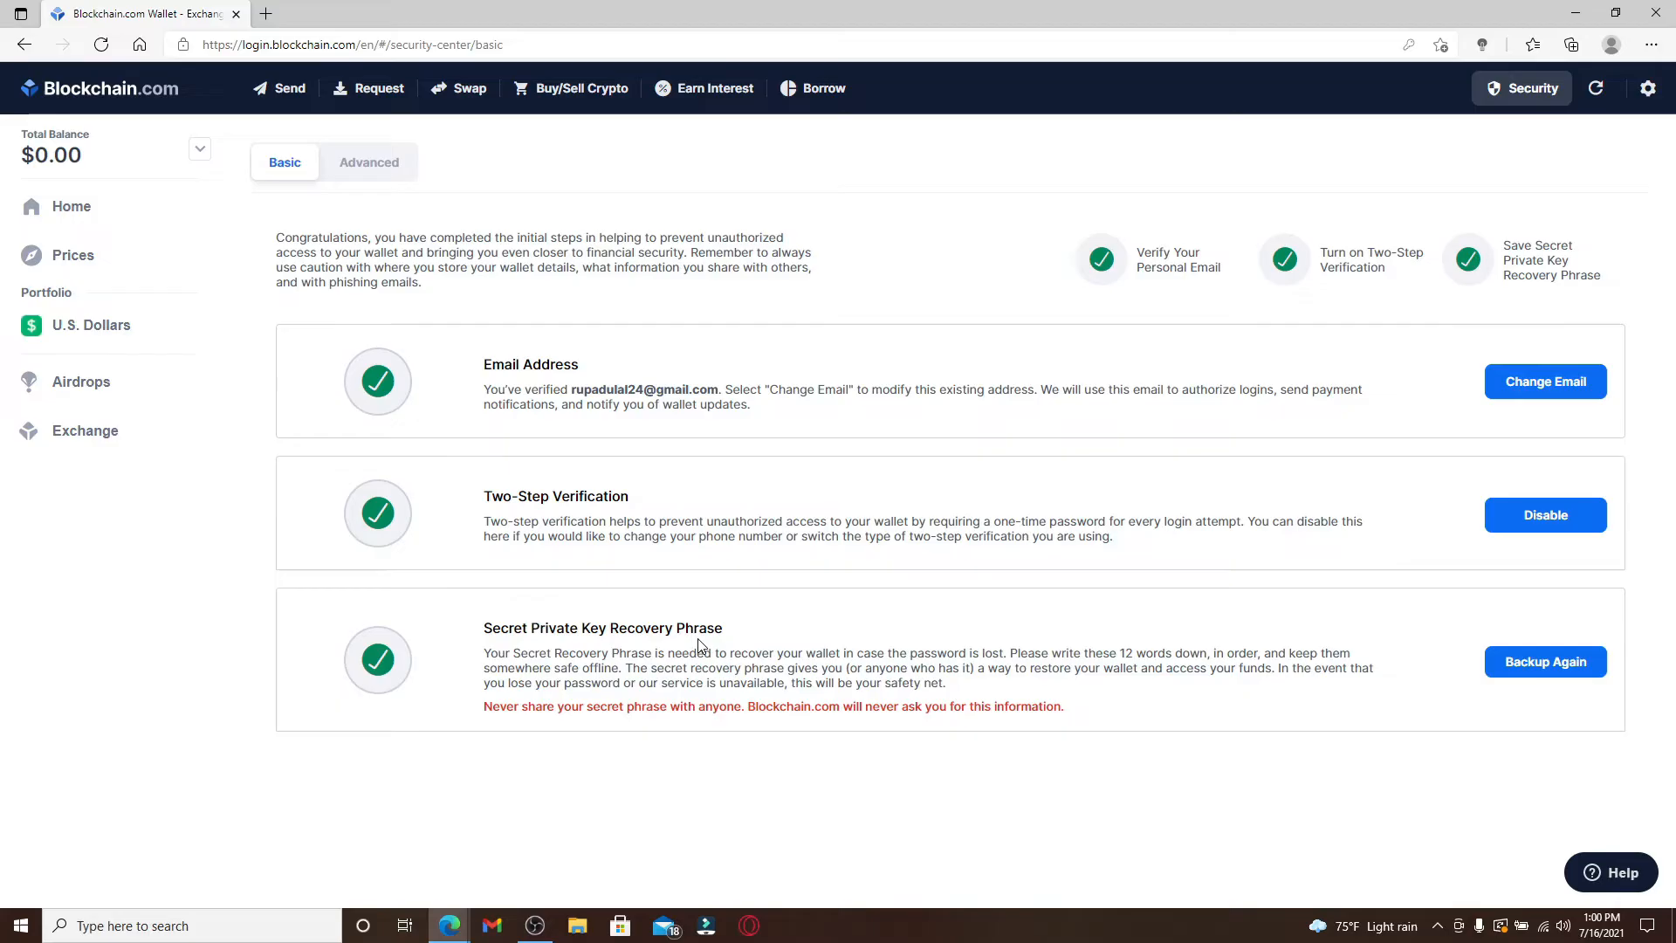
Choose Backup Again for the Secret Private Key Recovery Phrase.
left_click(1543, 661)
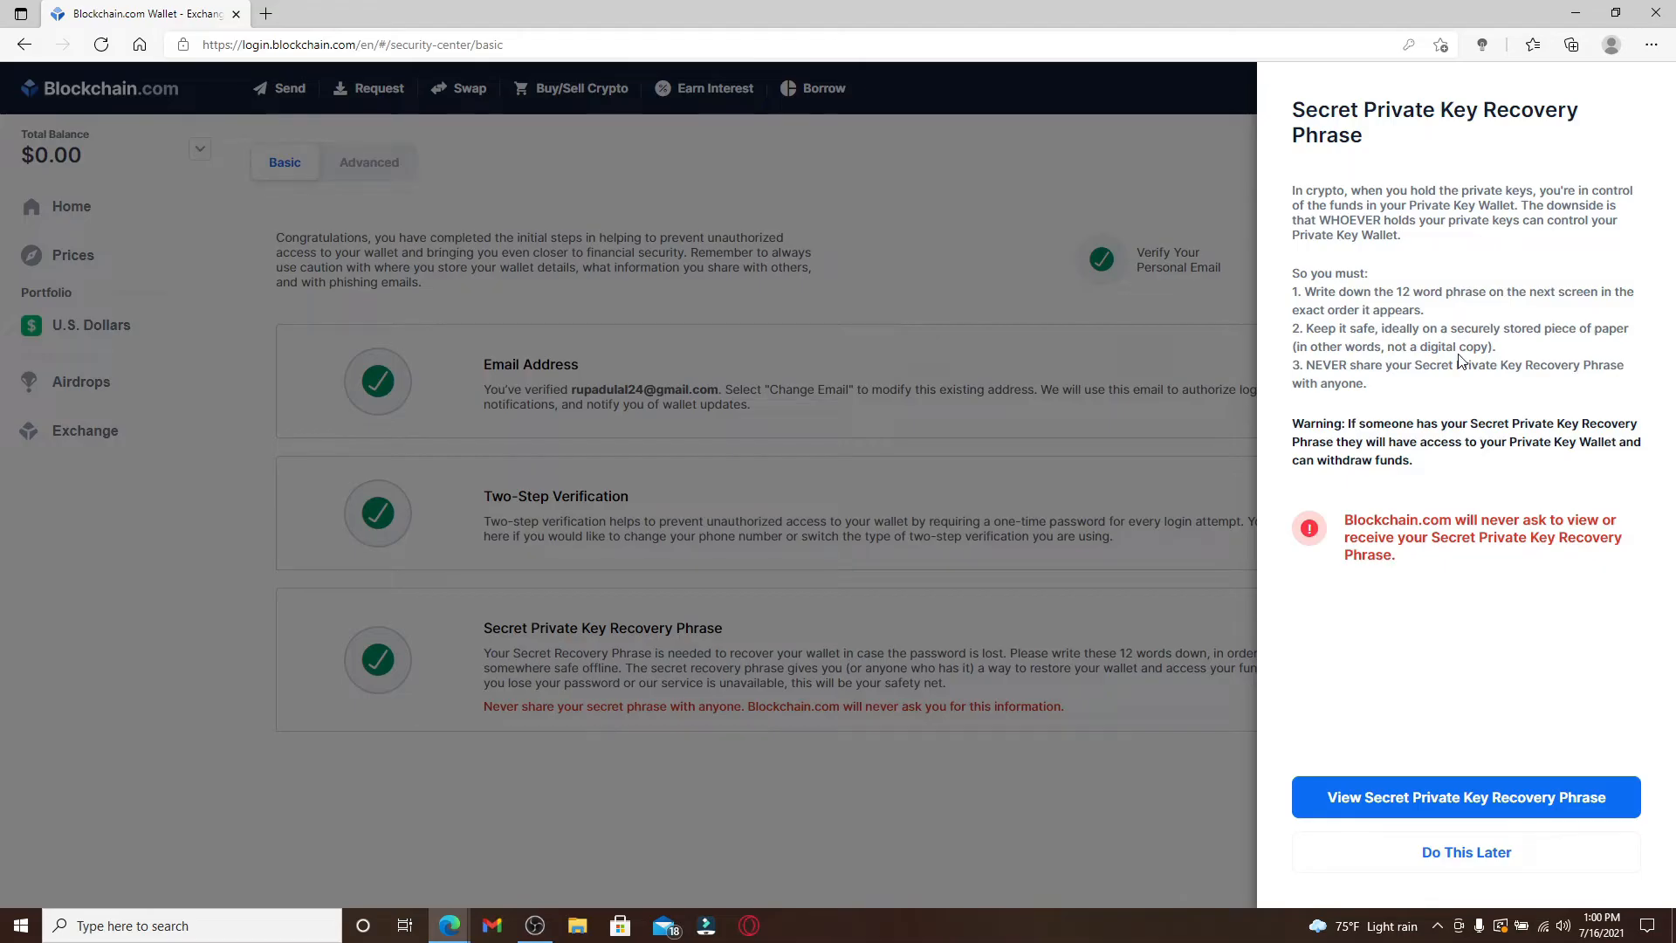
mouse_move(1491, 295)
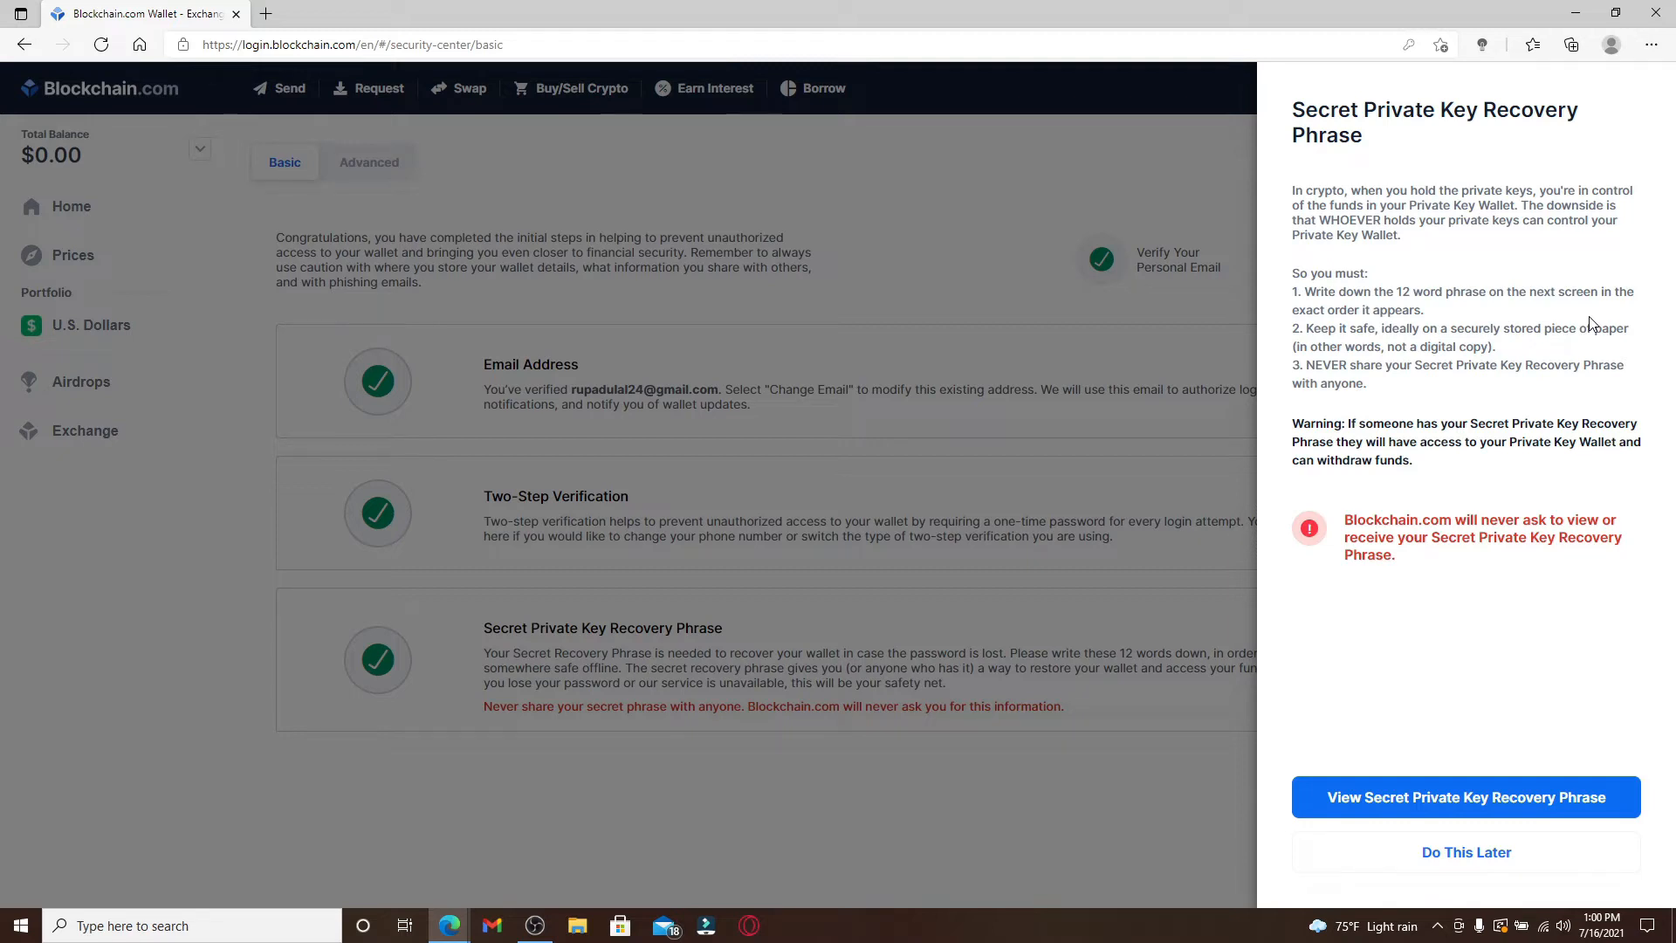
mouse_move(1373, 366)
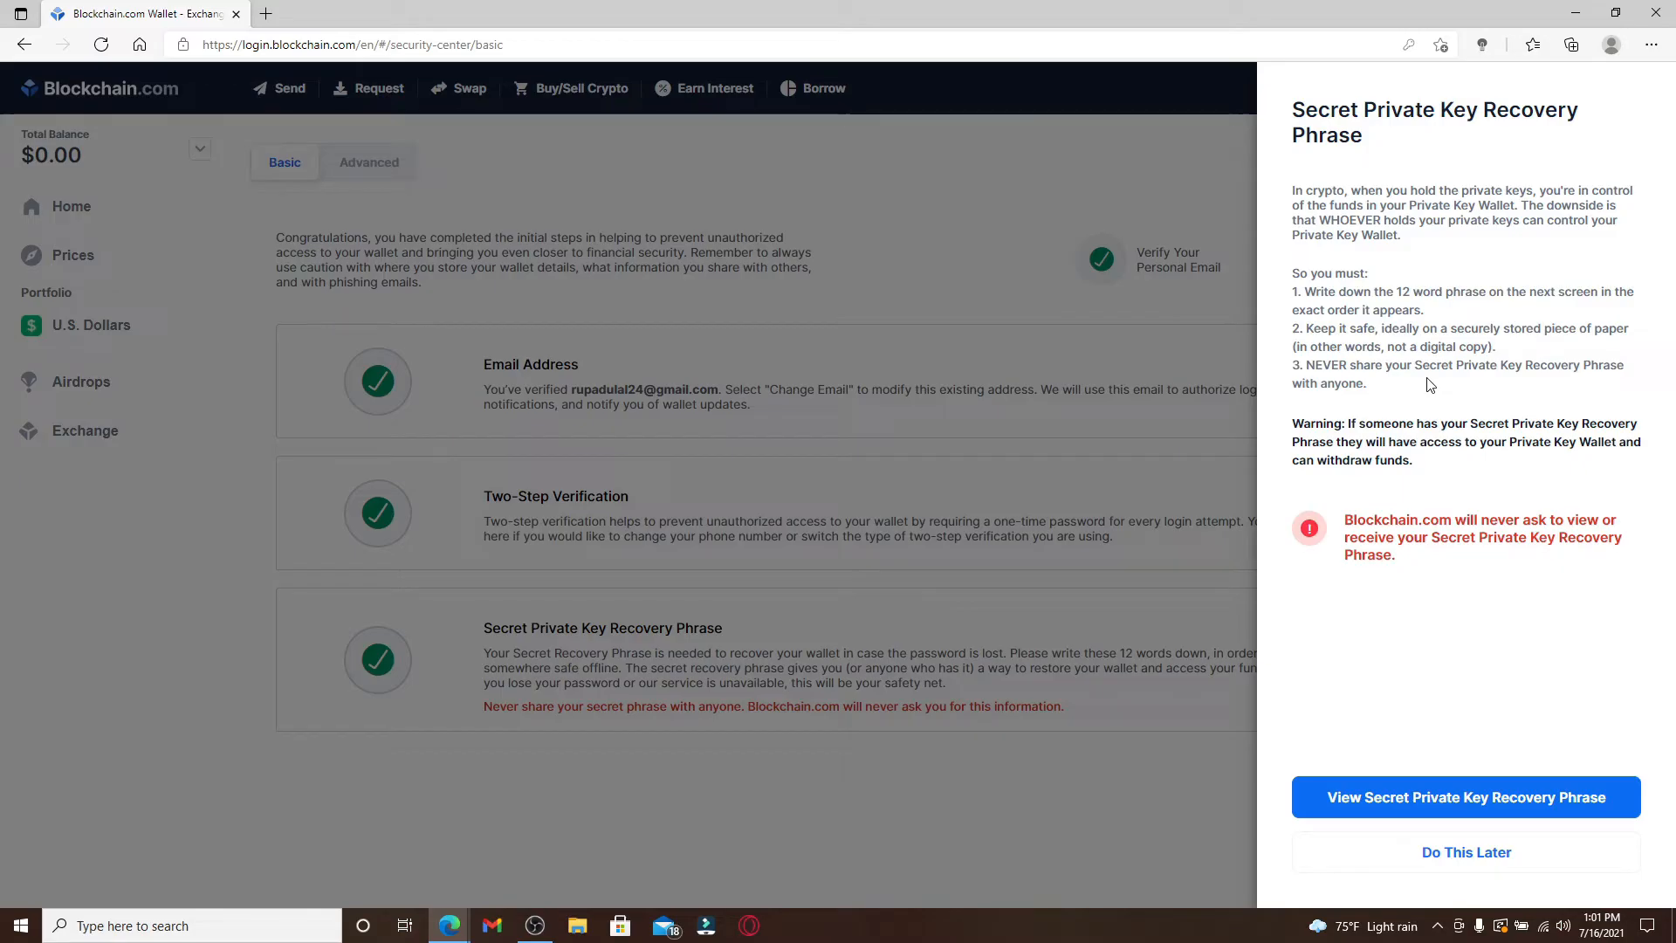
mouse_move(1412, 618)
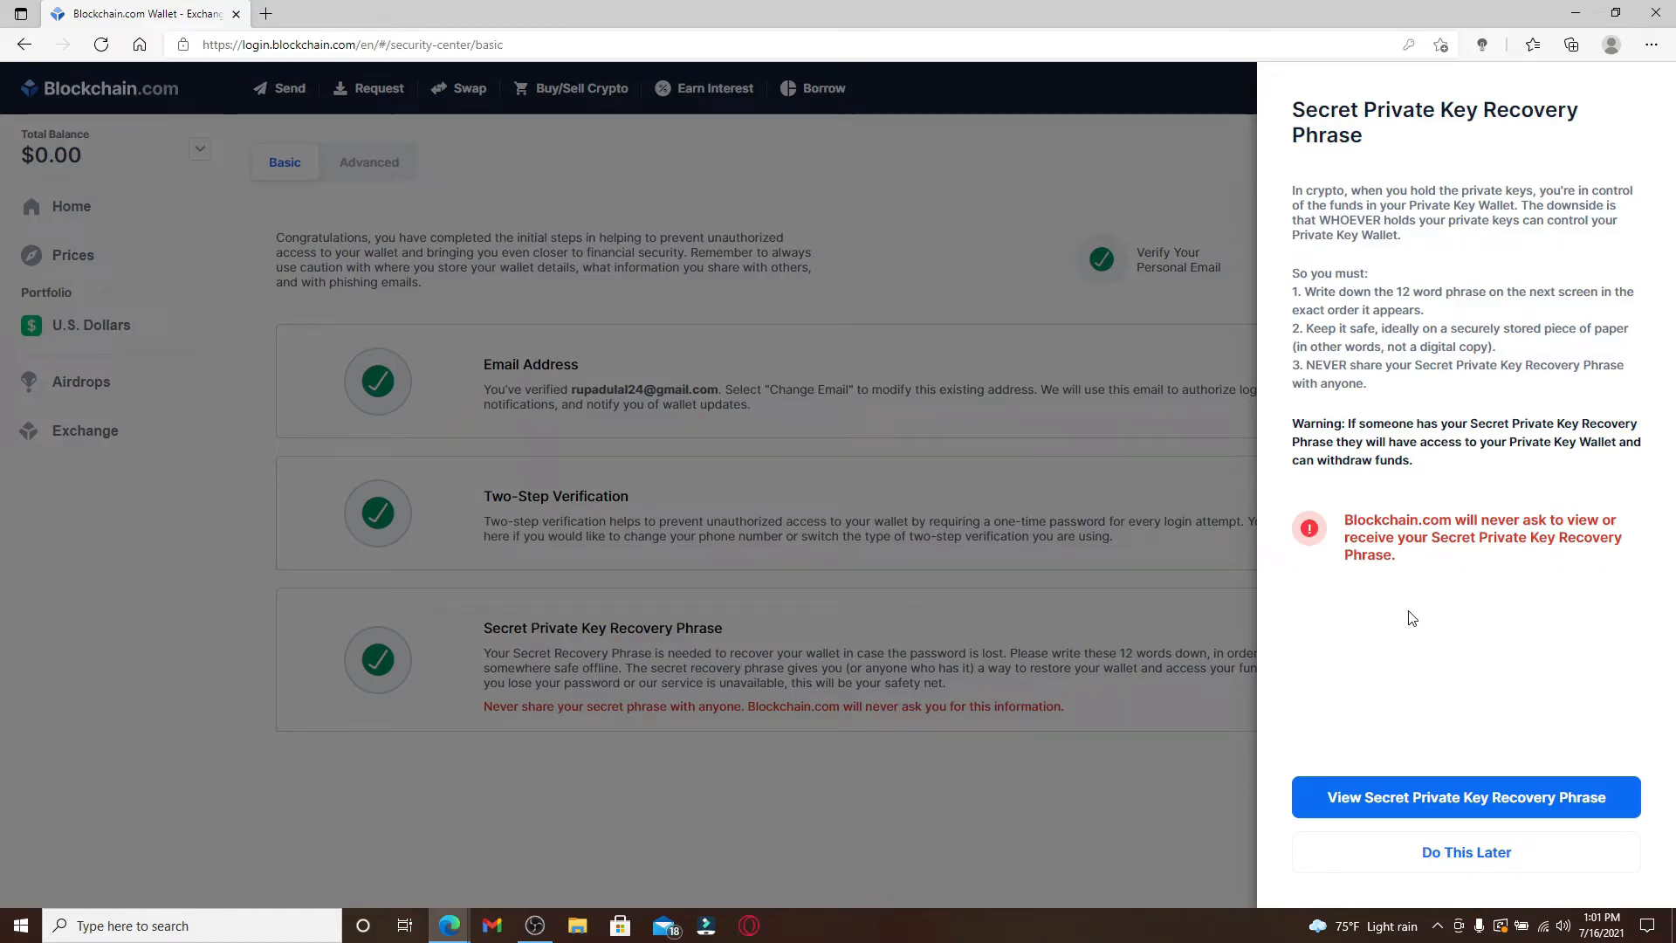
mouse_move(1410, 809)
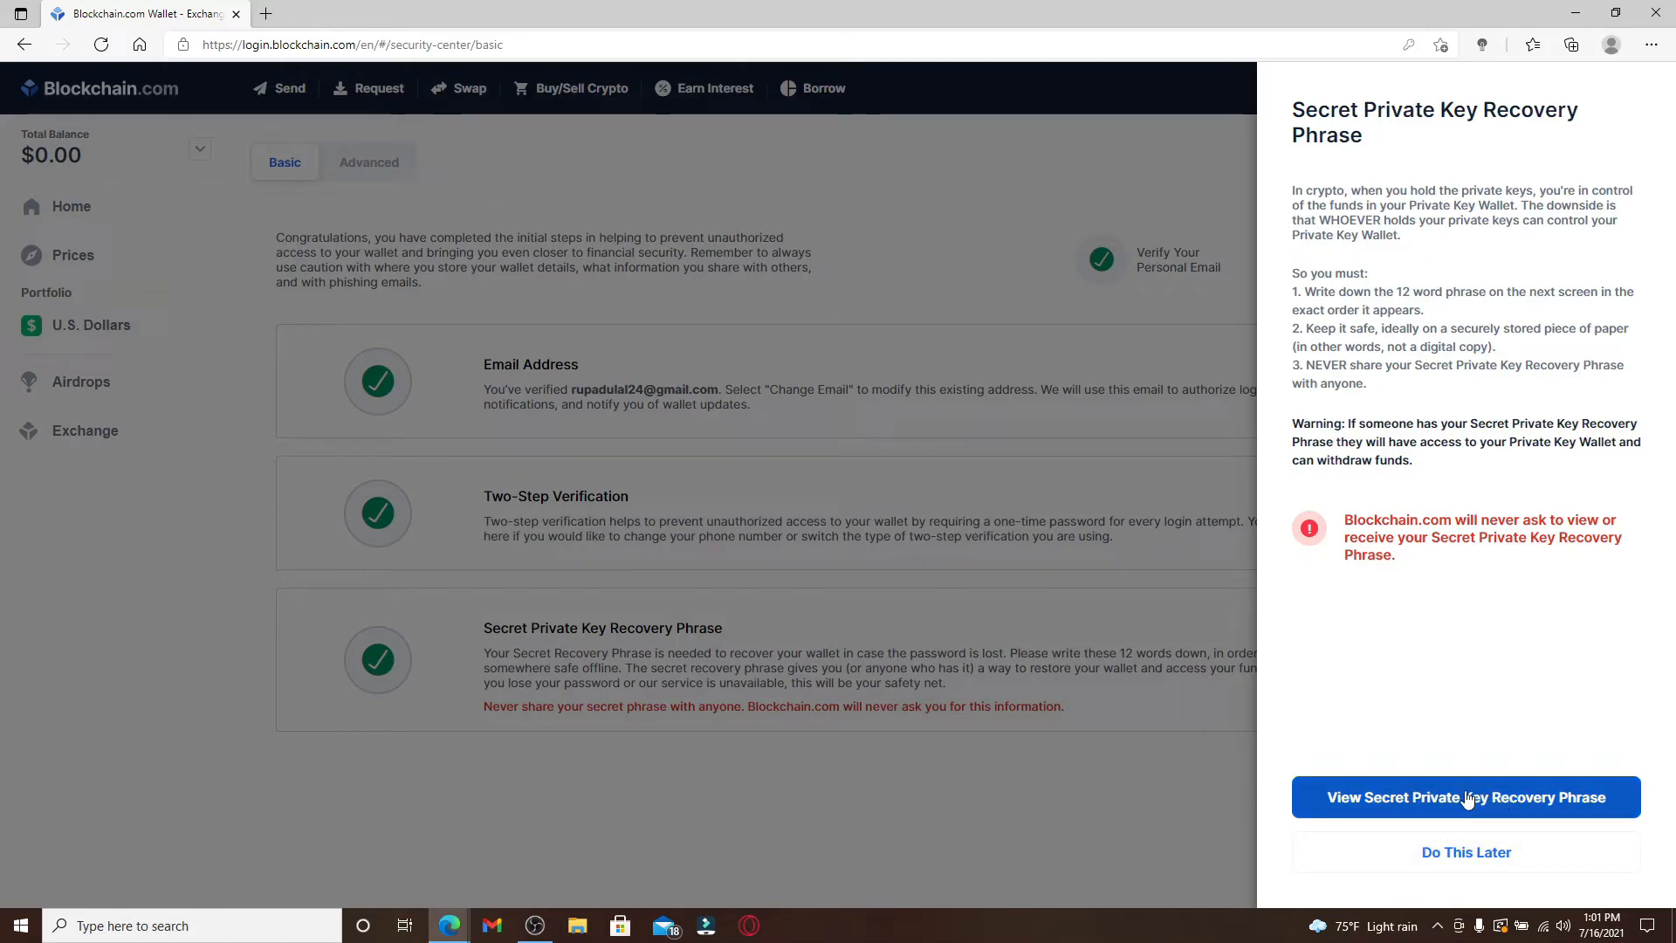
Reveal the 12-word recovery phrase and advance to the confirmation step.
left_click(1465, 797)
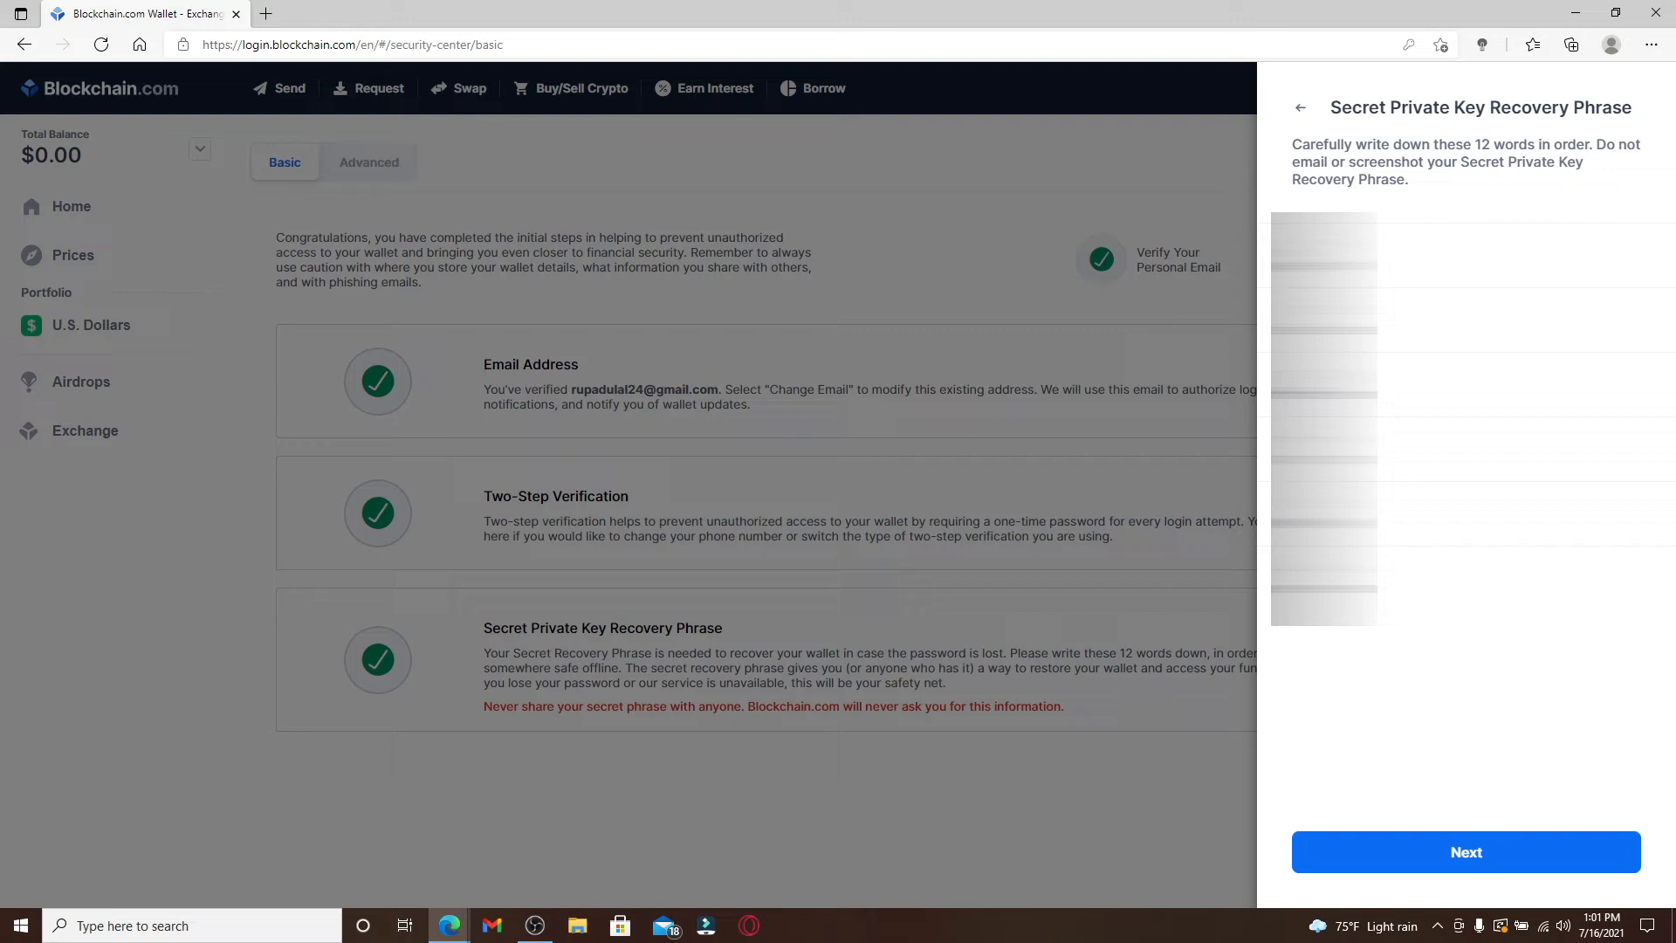
mouse_move(1401, 246)
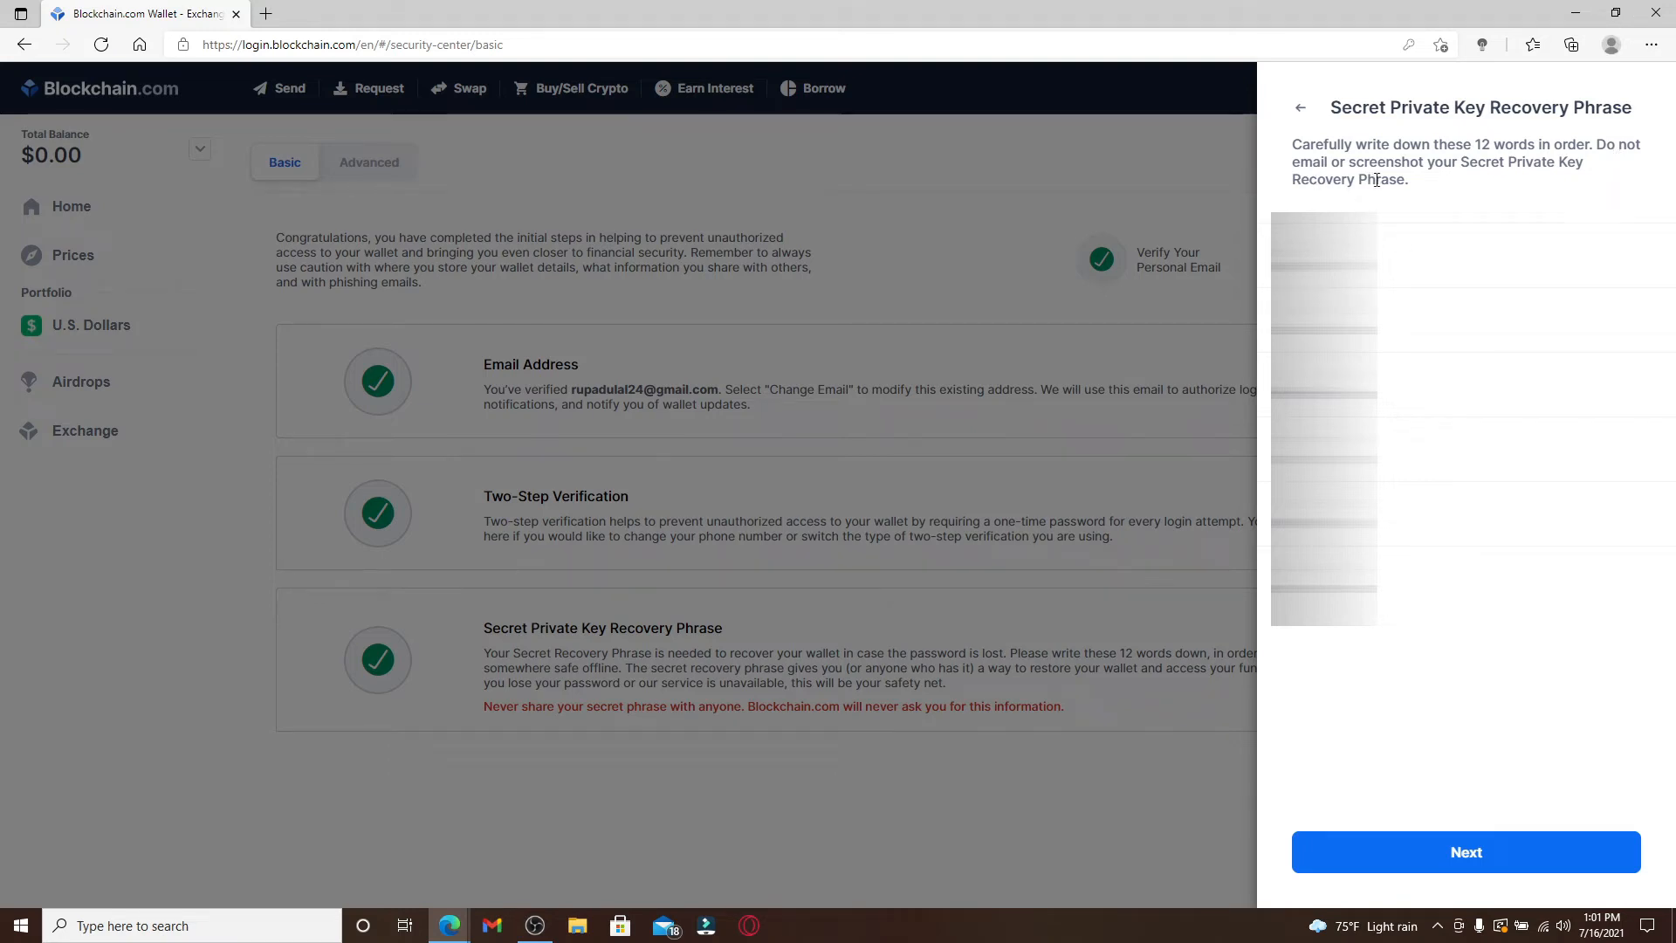
mouse_move(1387, 207)
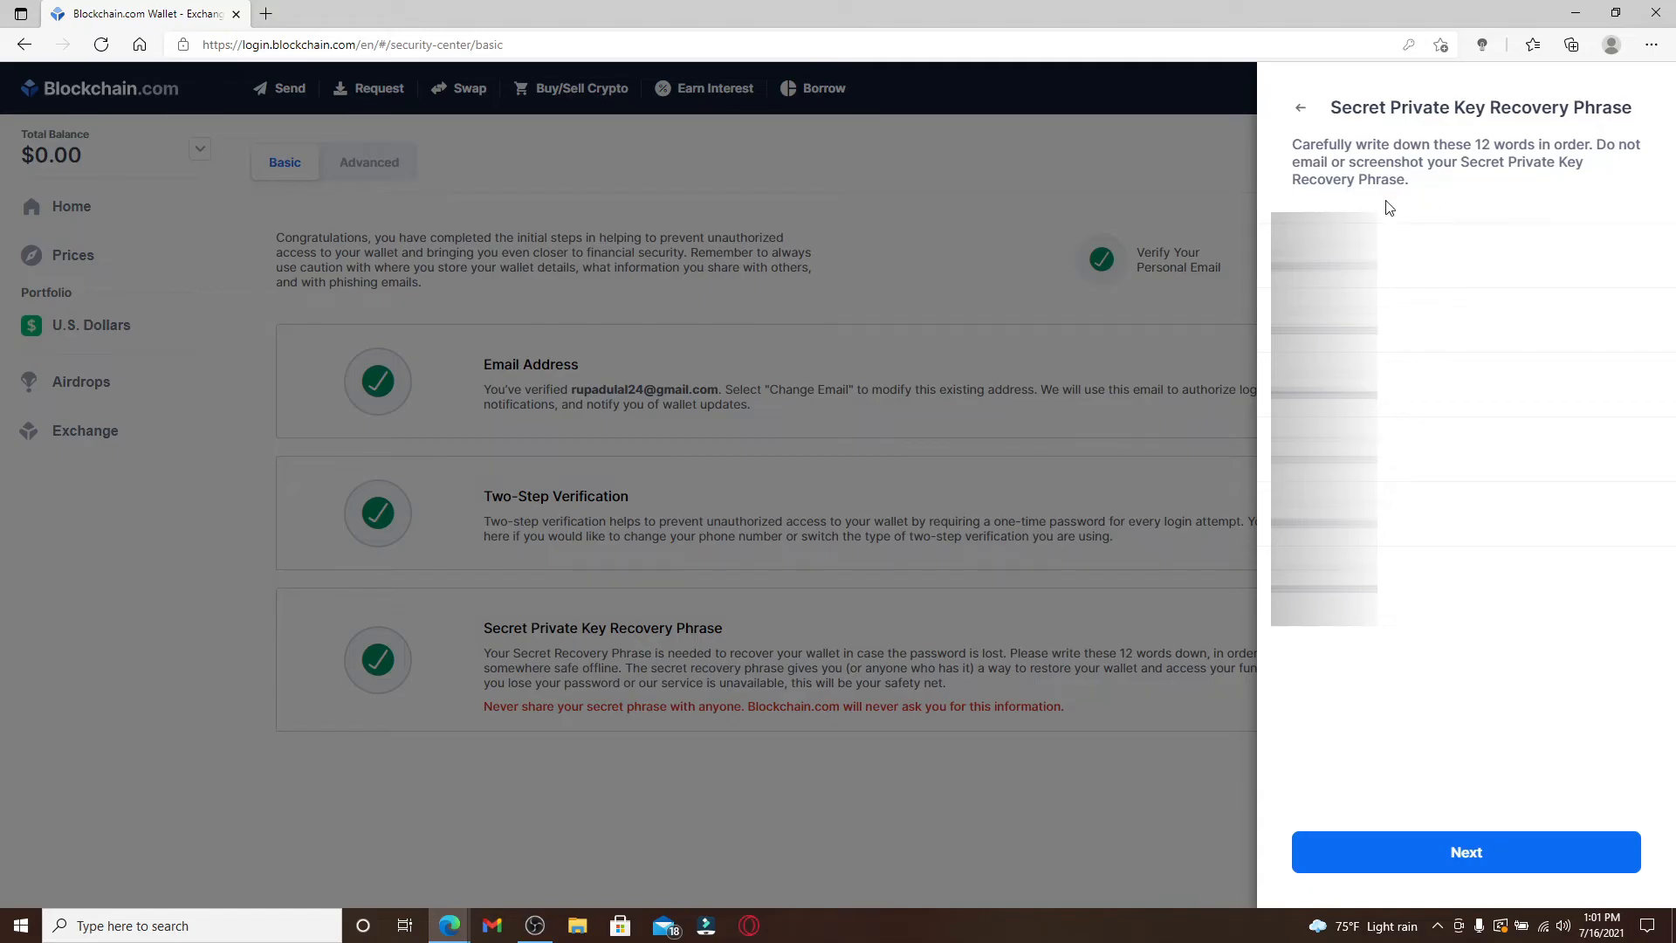
mouse_move(1400, 196)
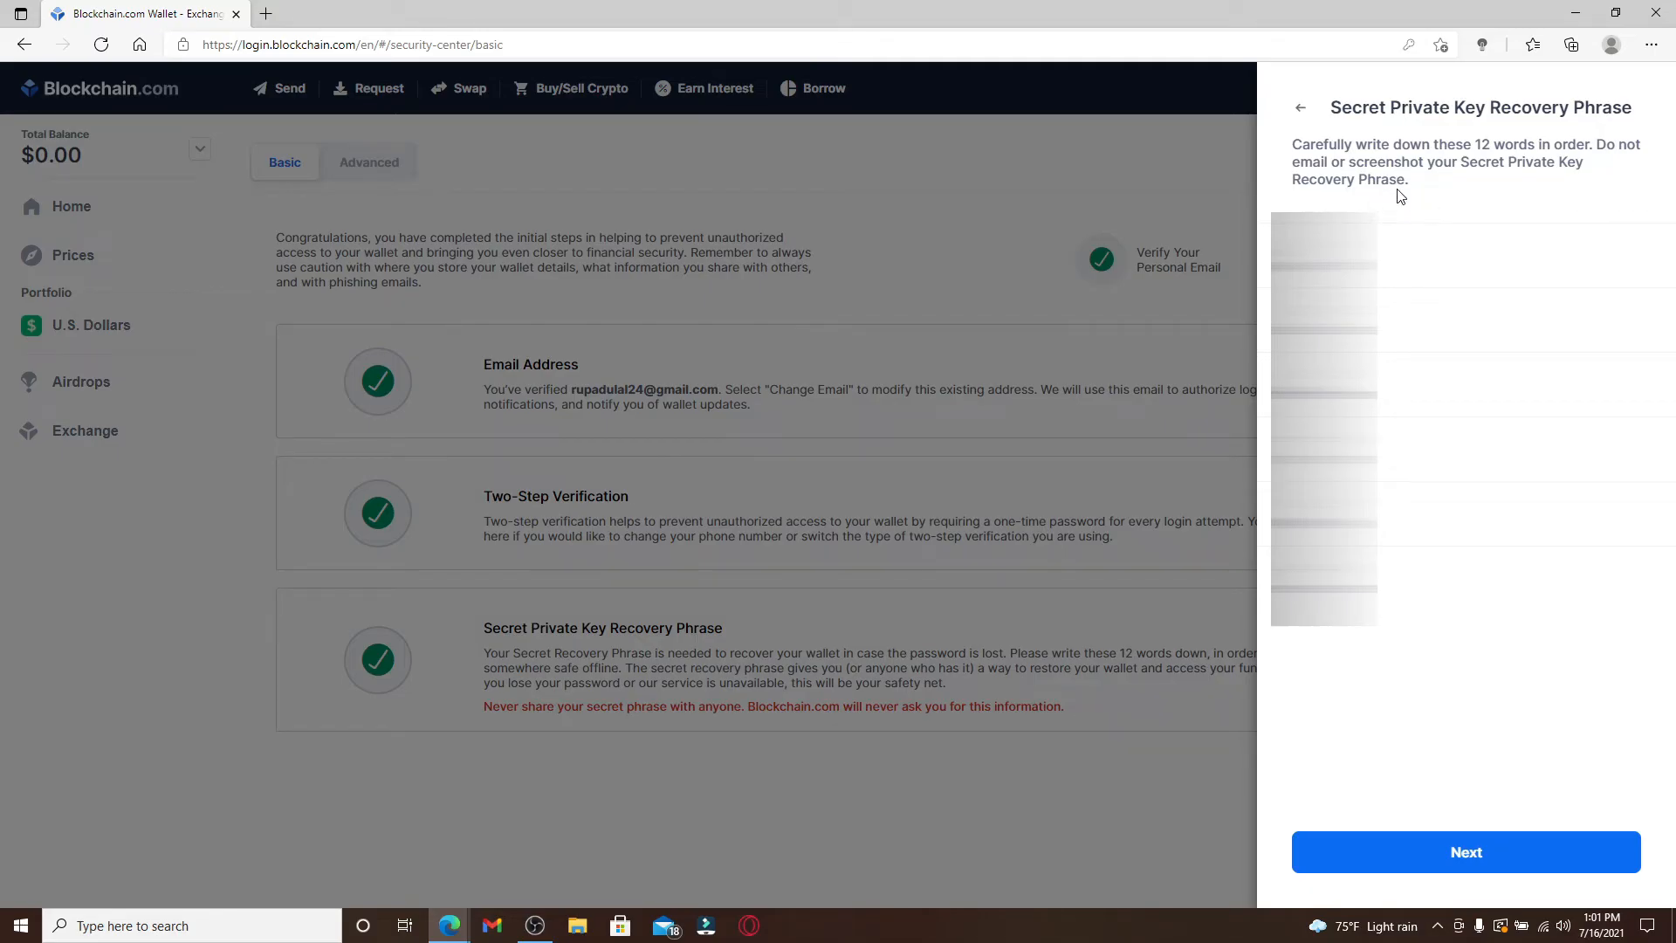
mouse_move(1439, 467)
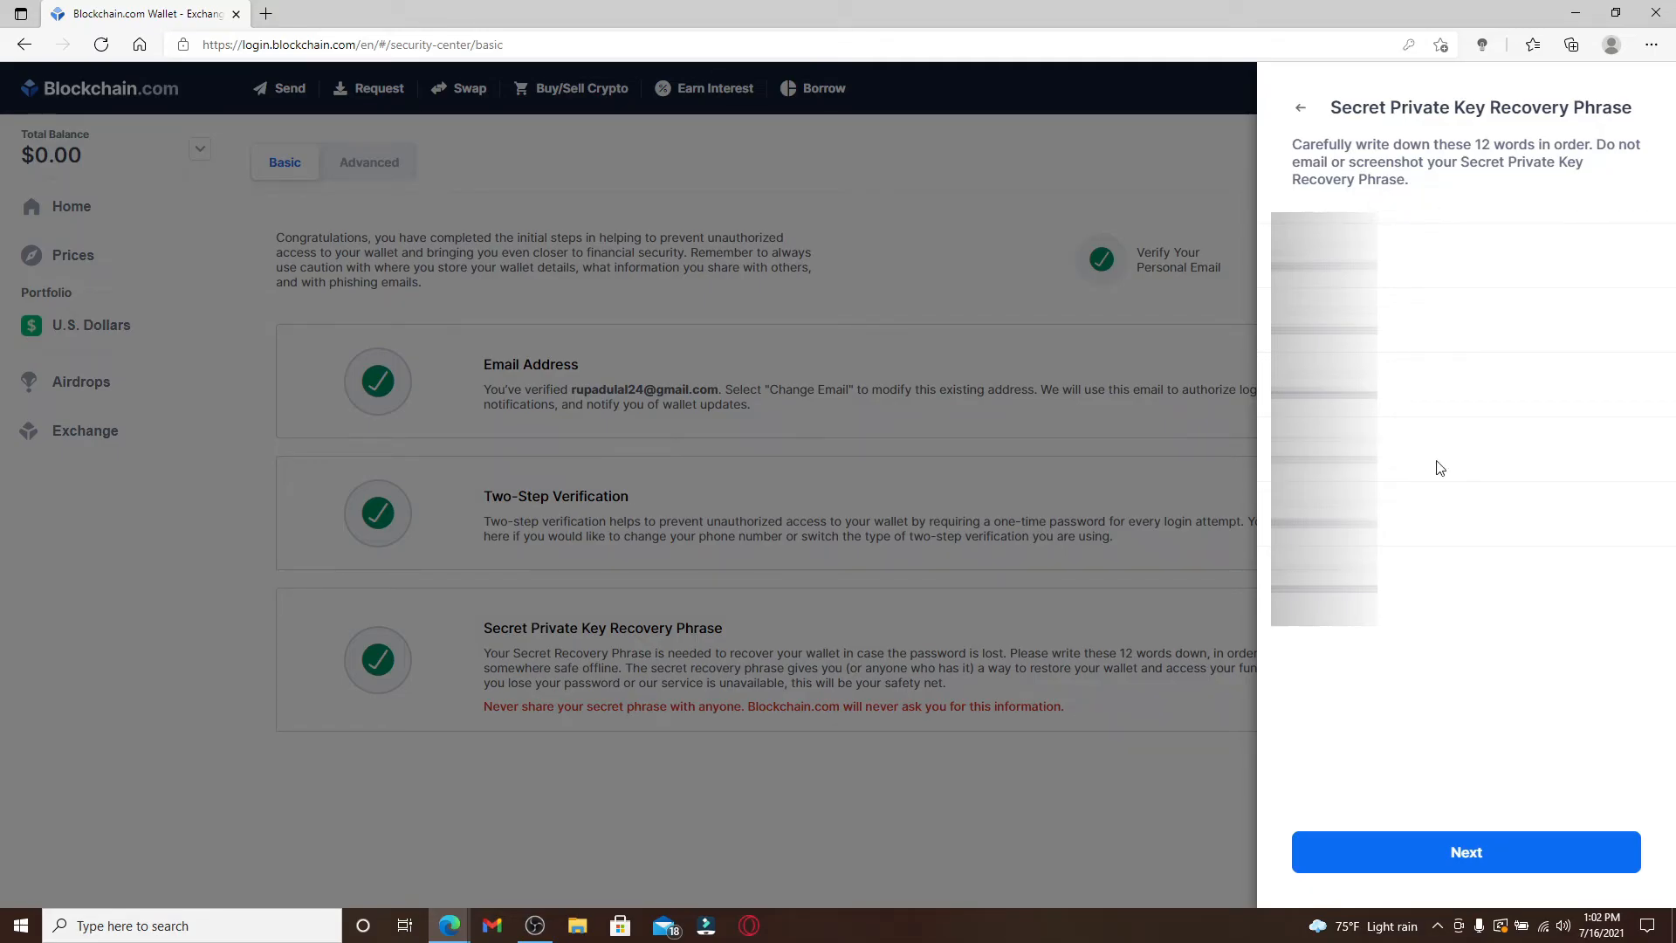
left_click(1465, 852)
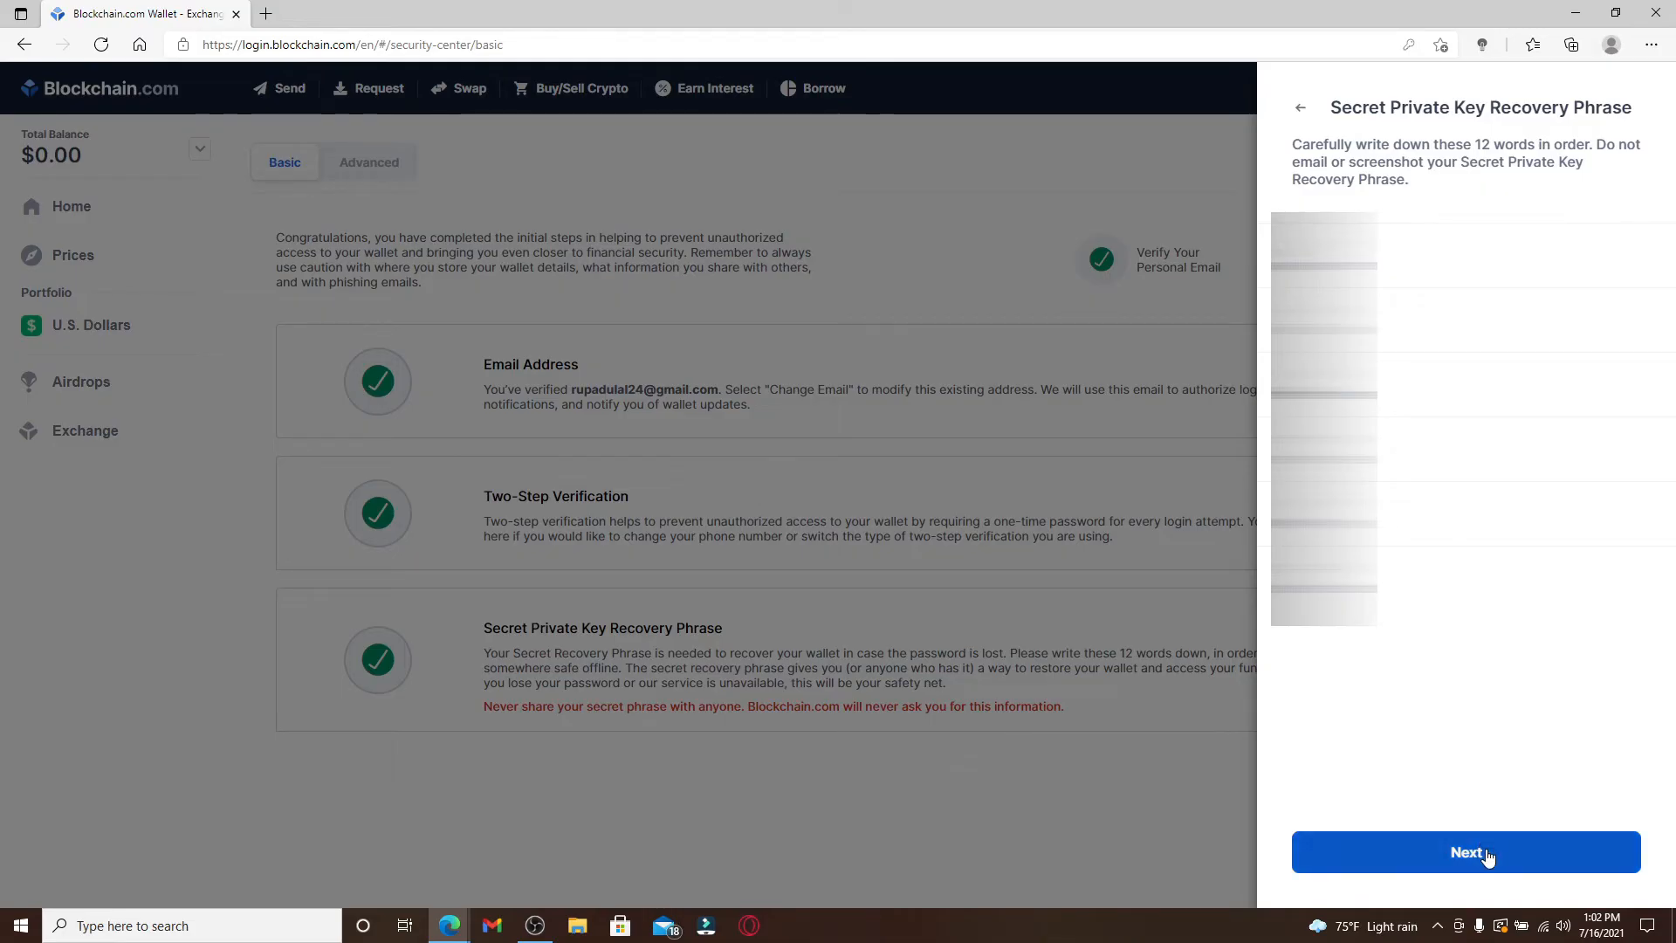
left_click(1466, 852)
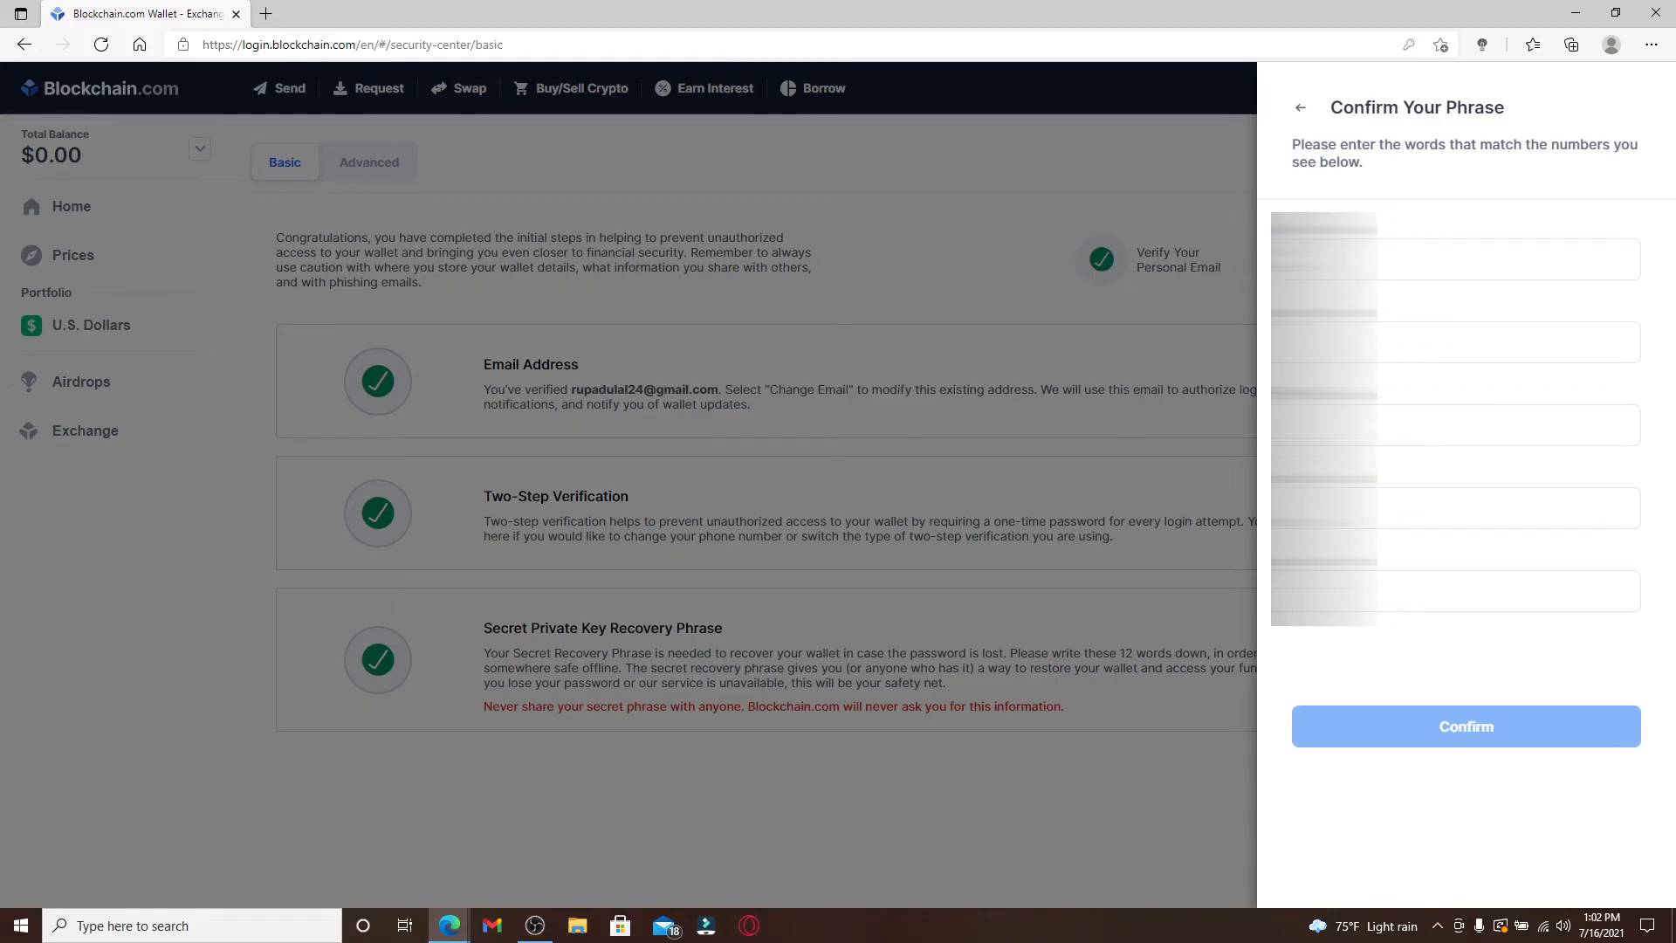
Enter the two requested phrase words, confirm them, and close the success message.
left_click(1453, 259)
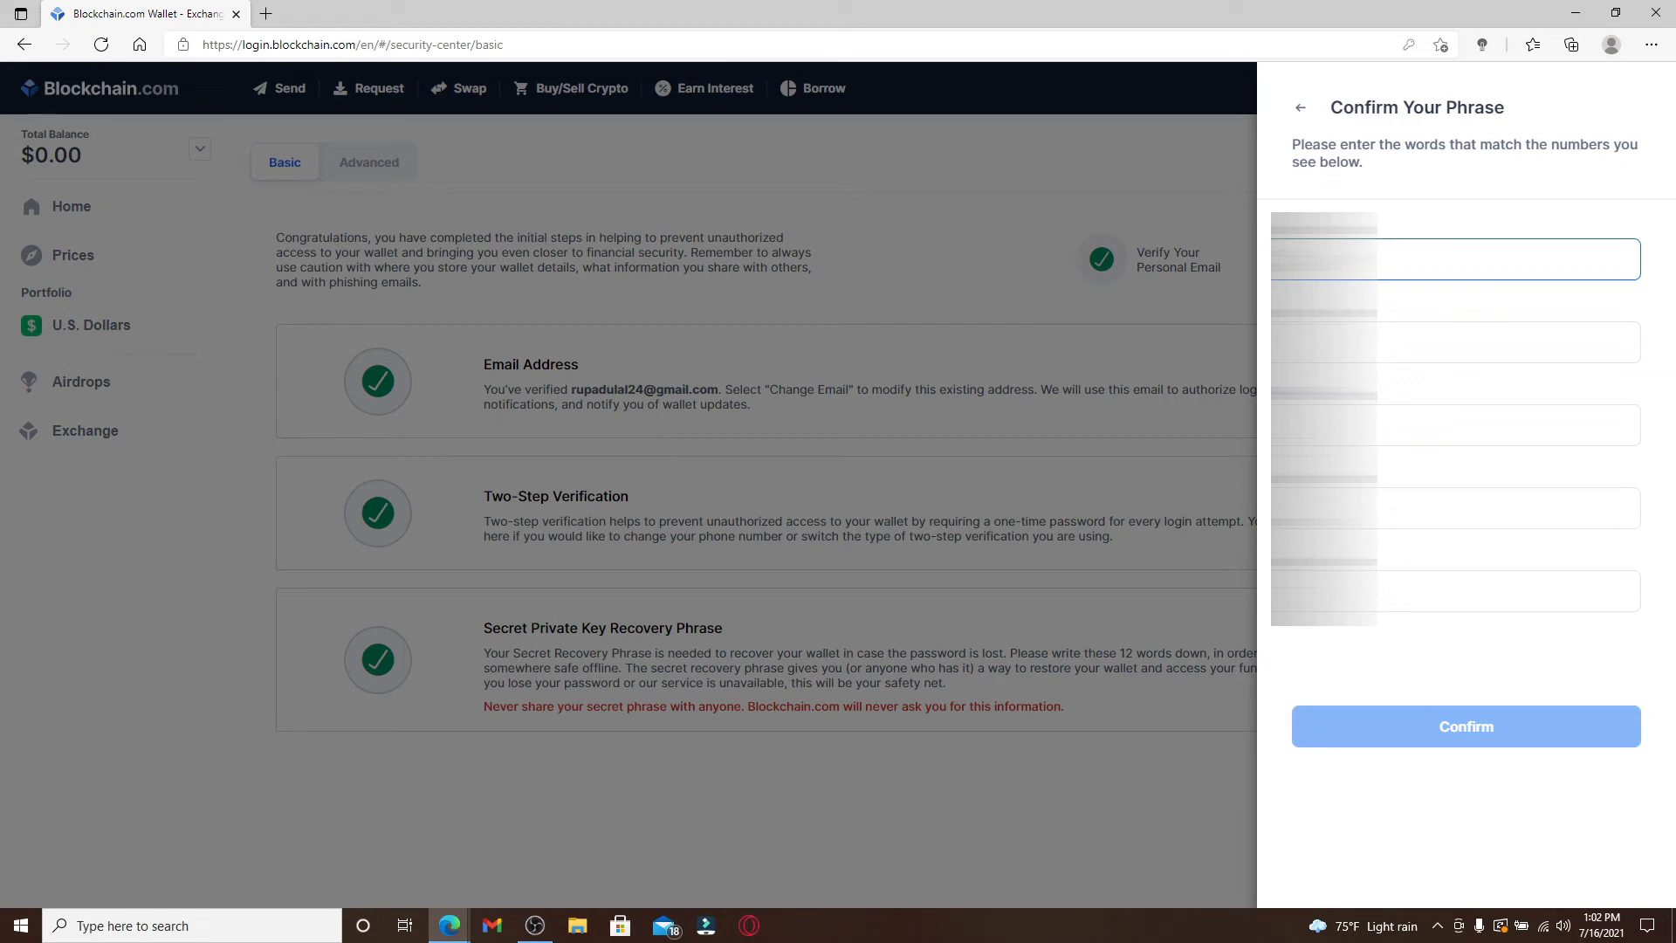
left_click(1453, 342)
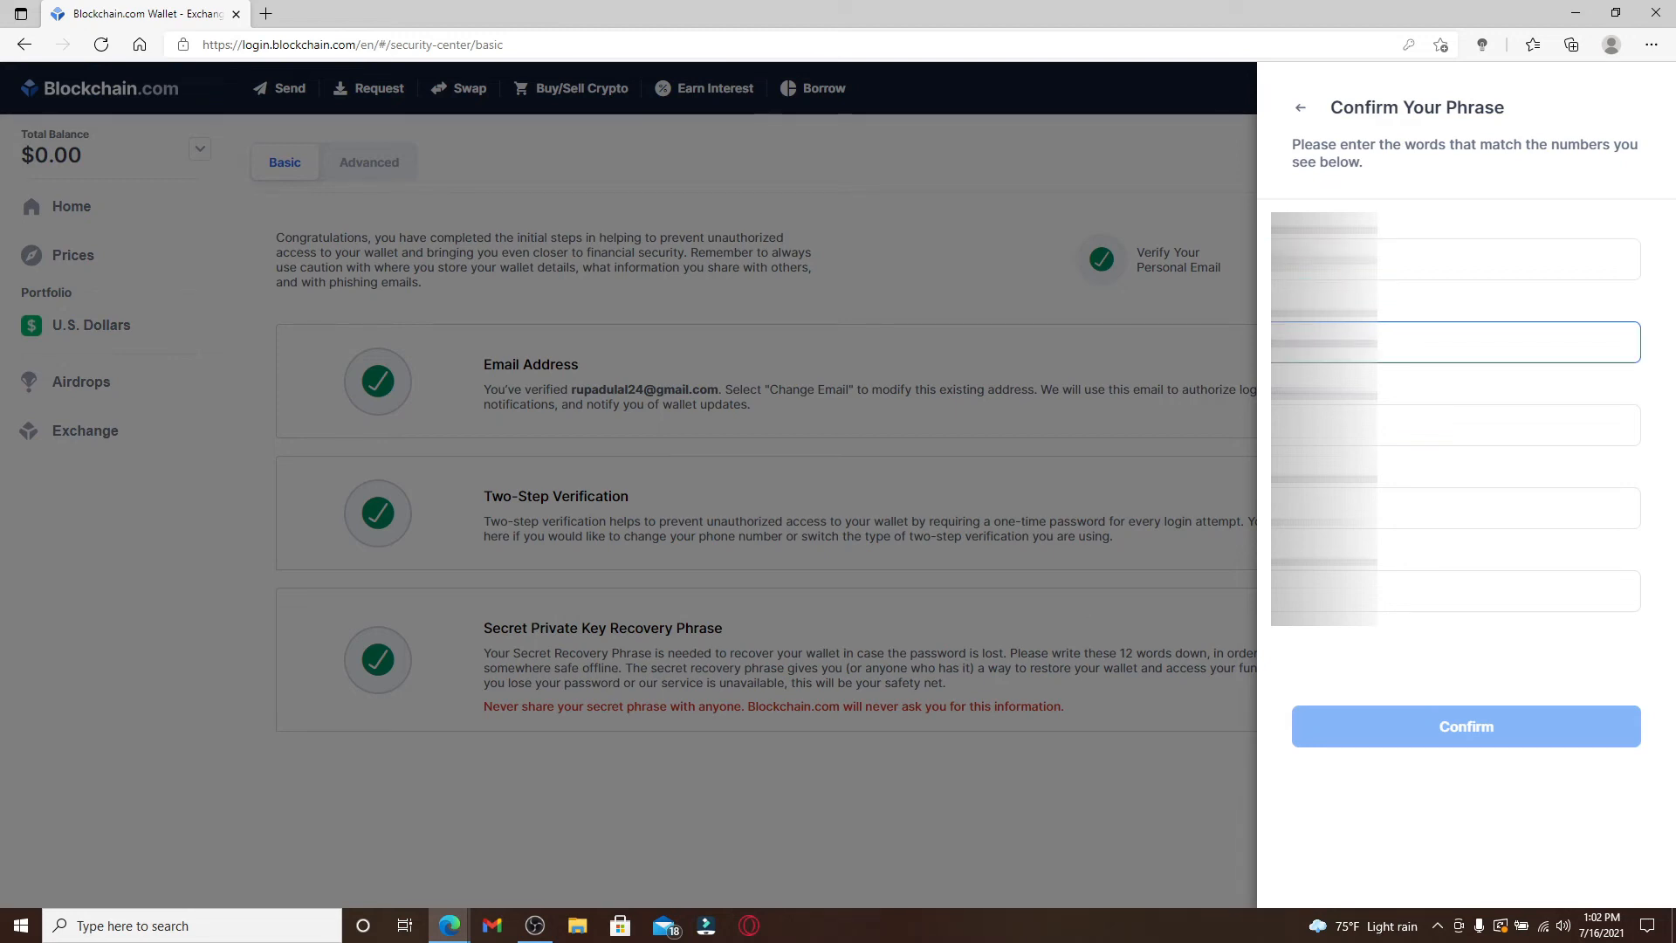
left_click(1466, 725)
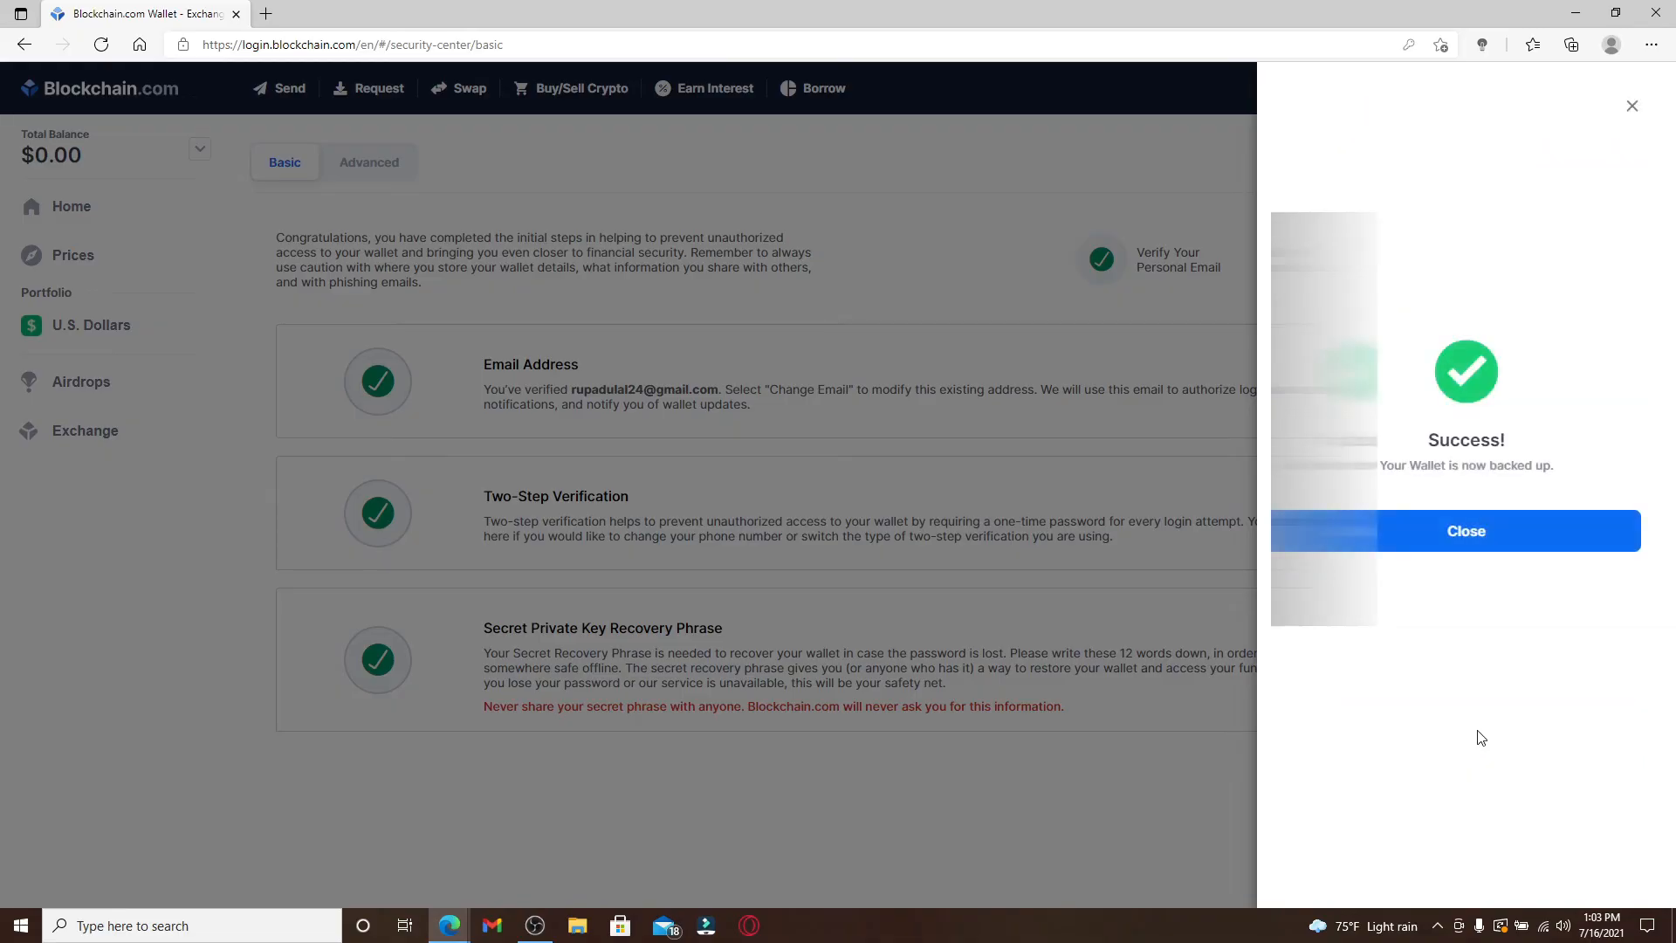
left_click(1465, 532)
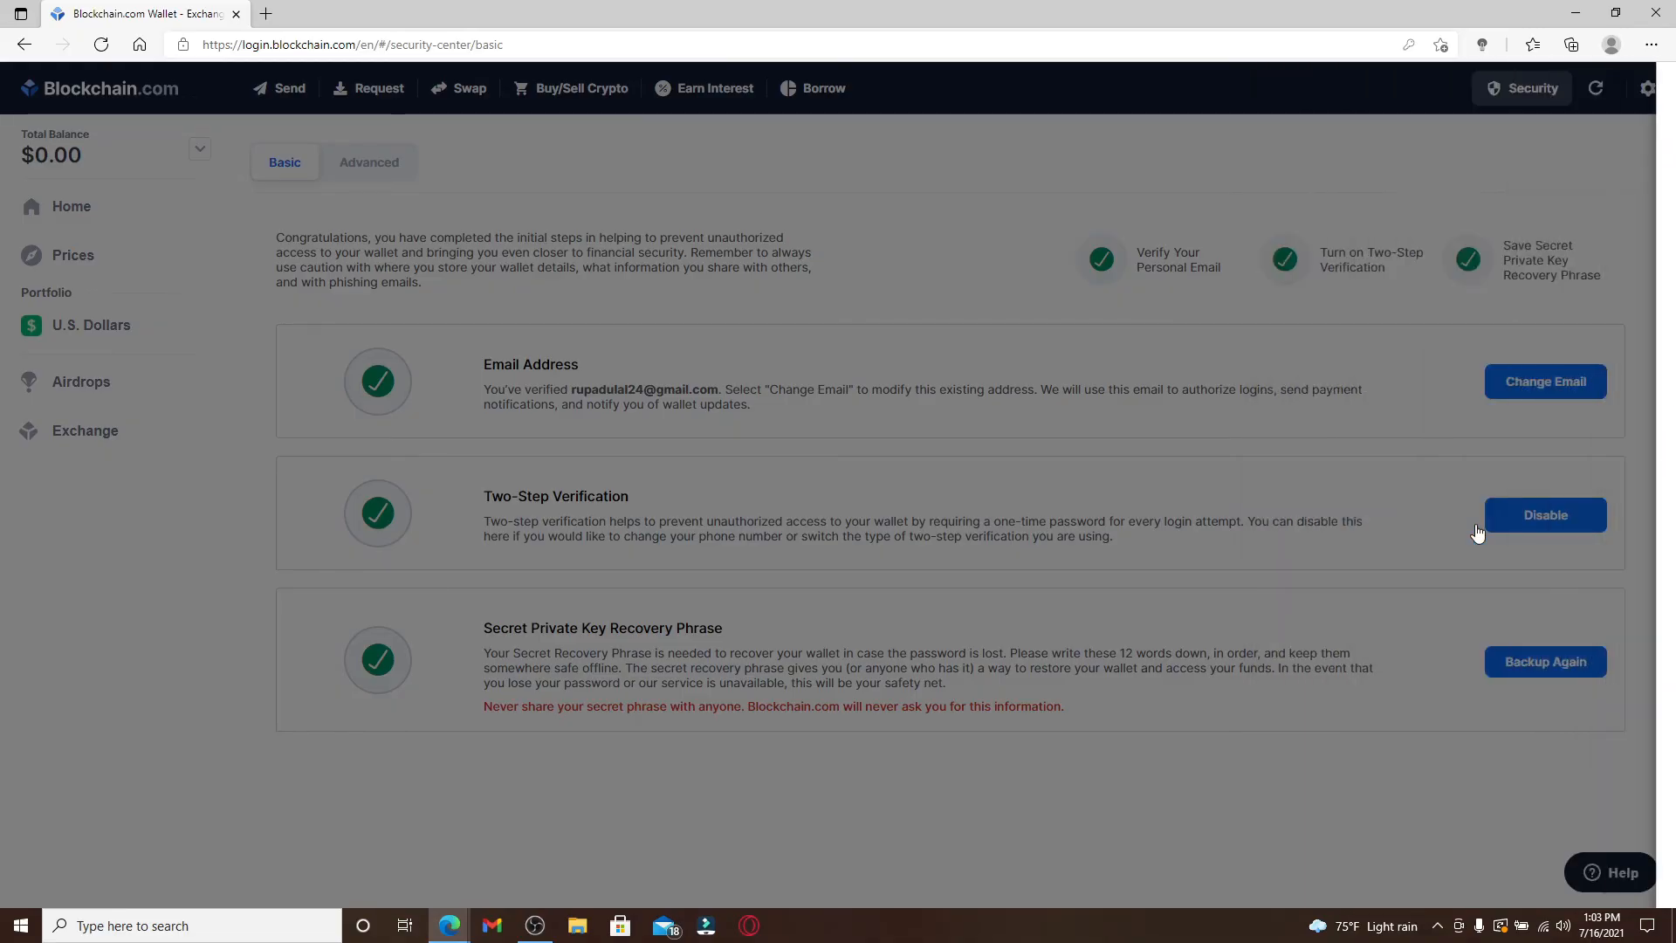